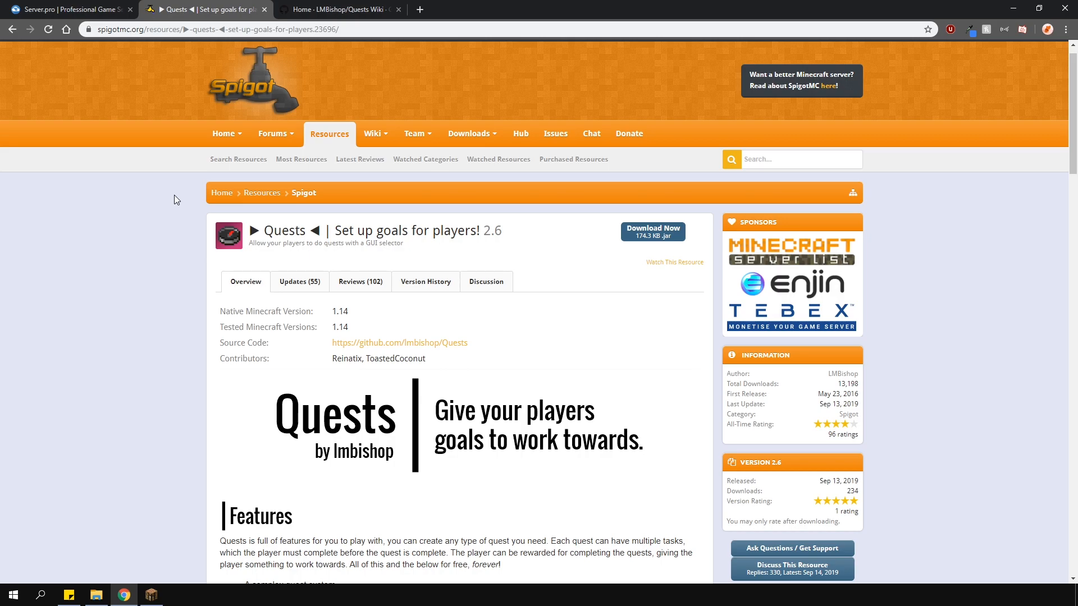
- Search the plugin browser for 'quests' and install the latest Quests plugin
left_click(67, 10)
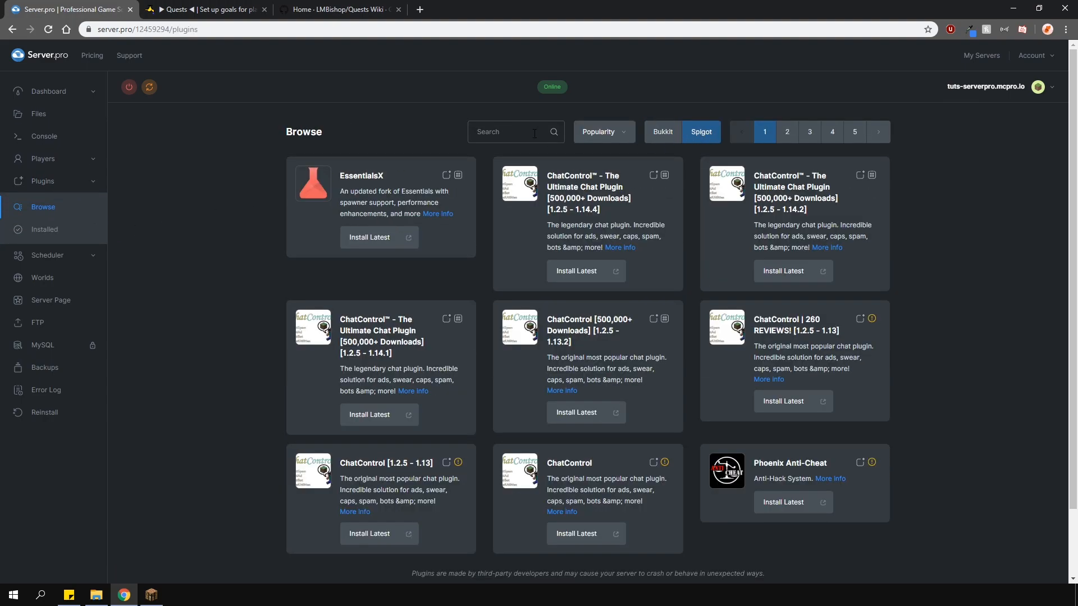
type("quests")
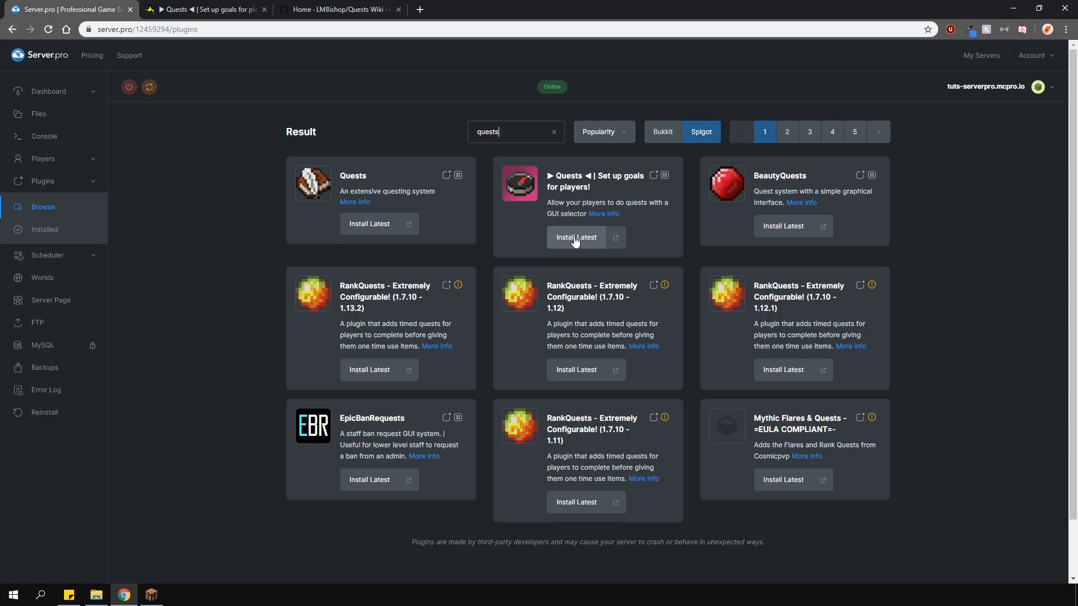
left_click(576, 238)
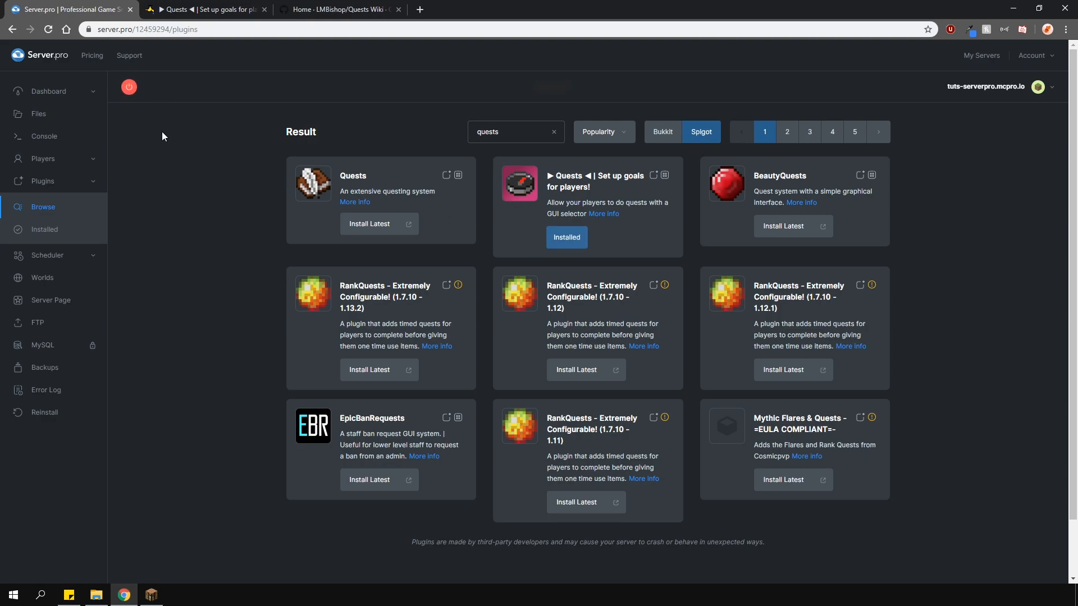
- Confirm quests is listed among installed plugins, then view the server details dashboard
left_click(45, 229)
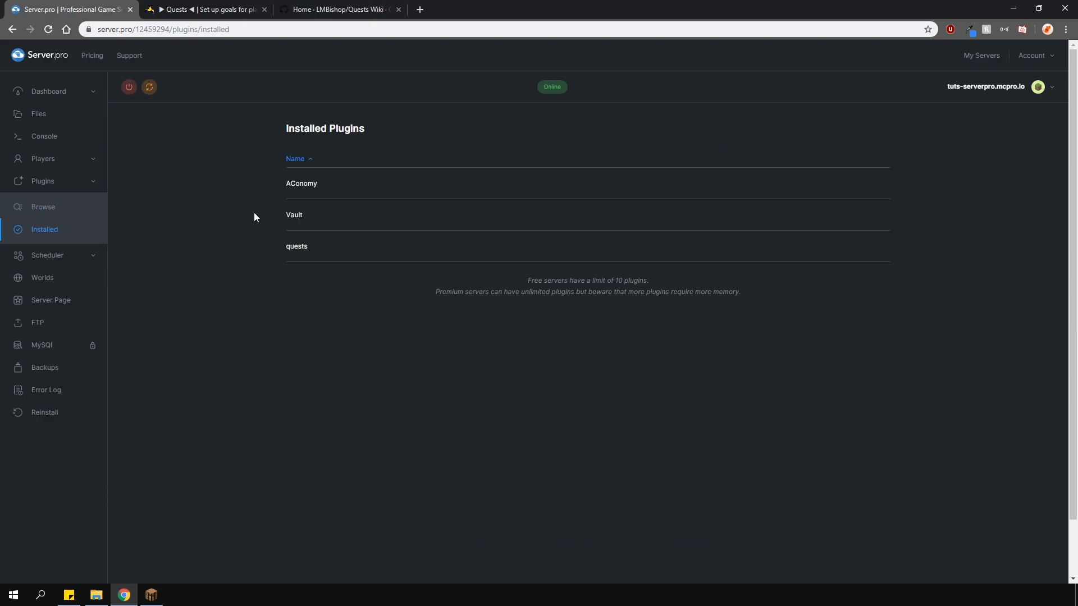
mouse_move(297, 225)
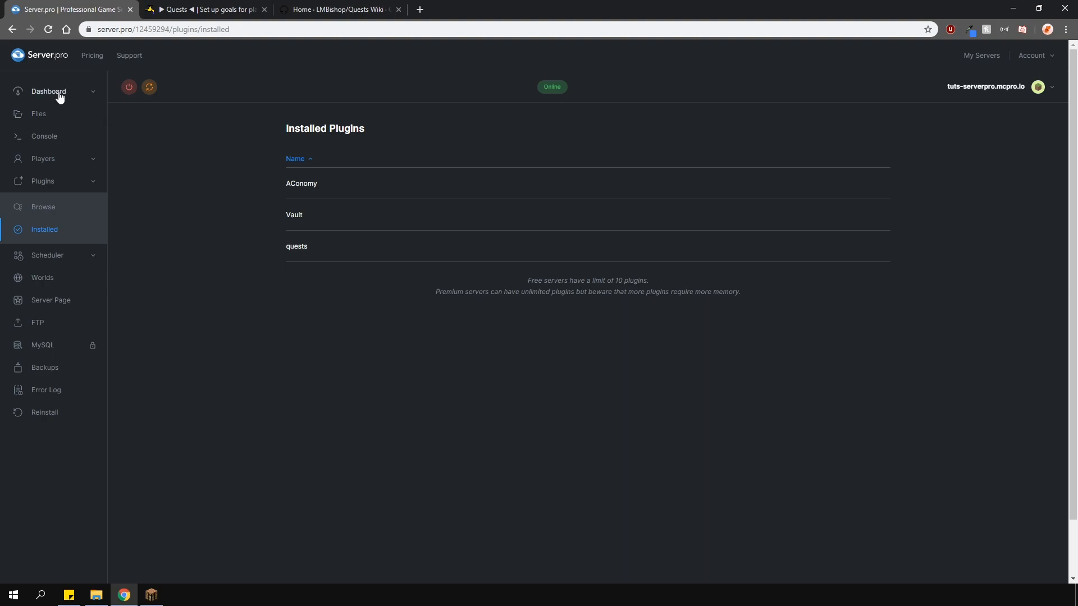
left_click(50, 91)
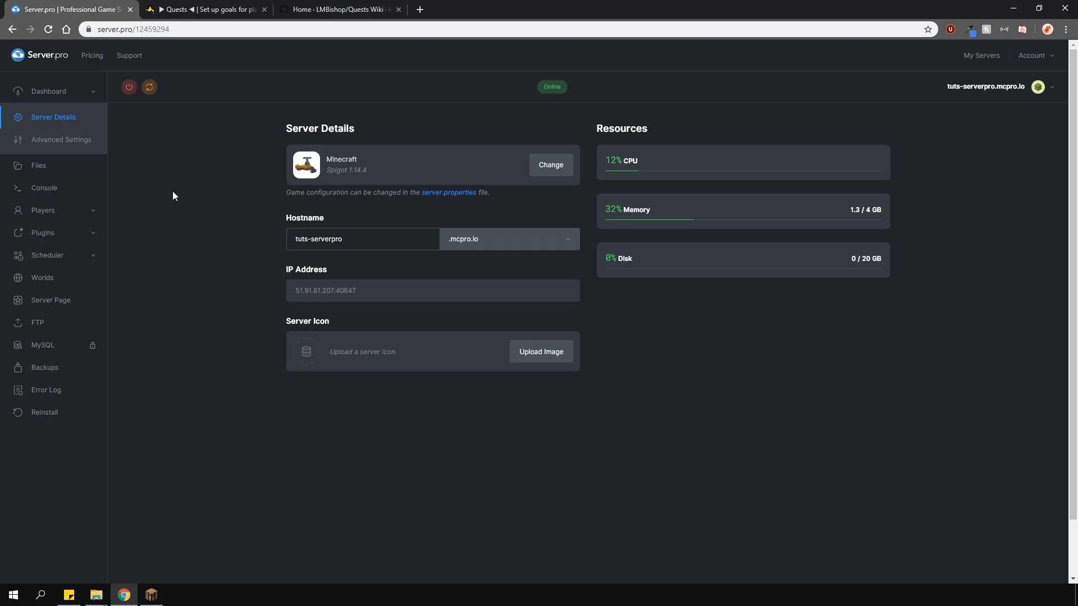
mouse_move(163, 534)
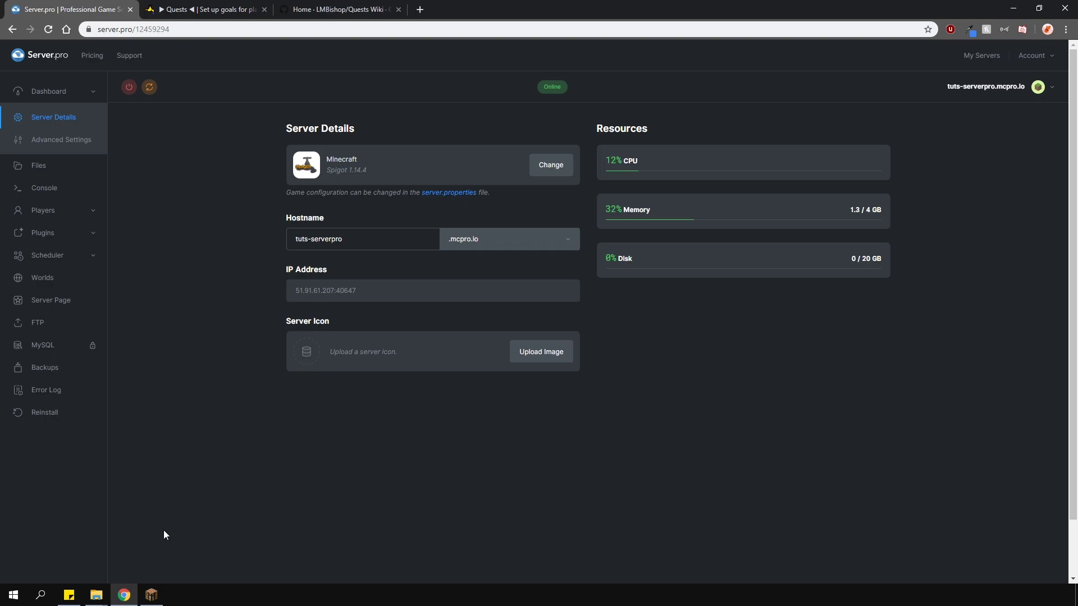
- In Minecraft, start the Example VI quest via /quests and then cancel it
left_click(150, 594)
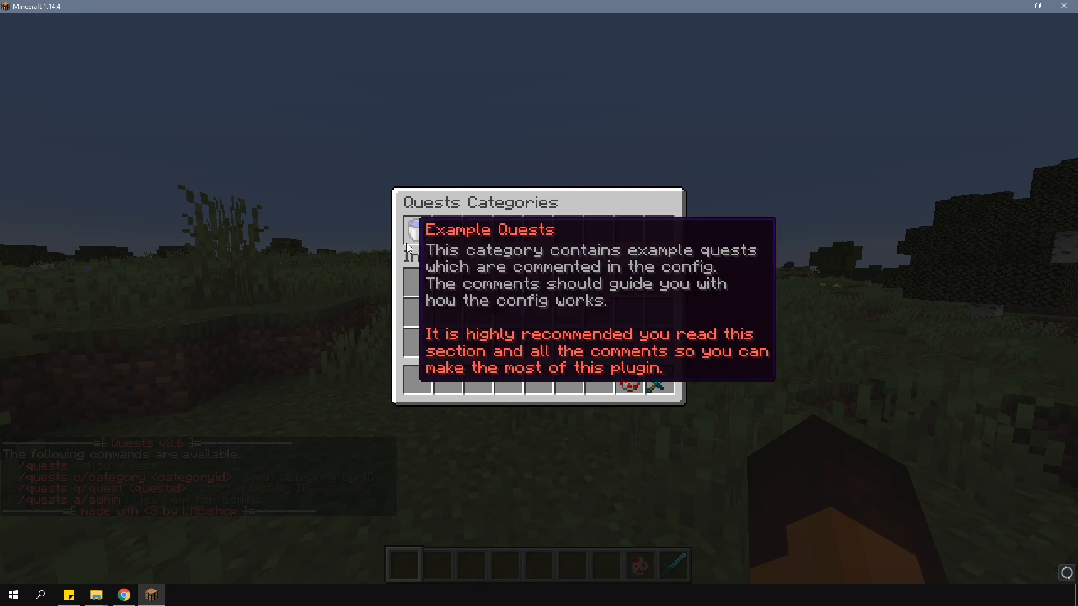
mouse_move(447, 238)
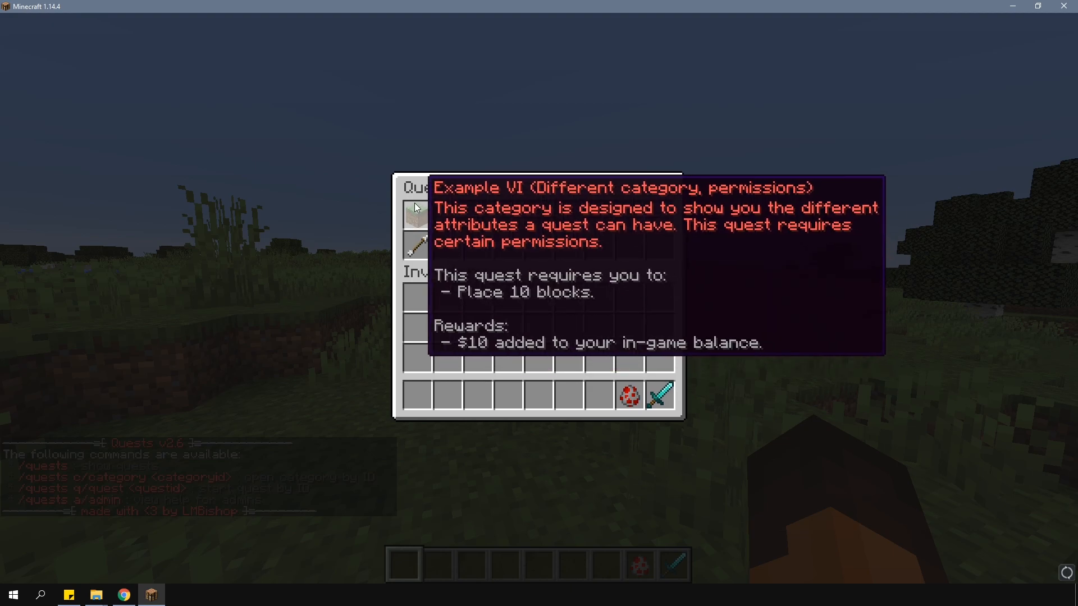
left_click(416, 217)
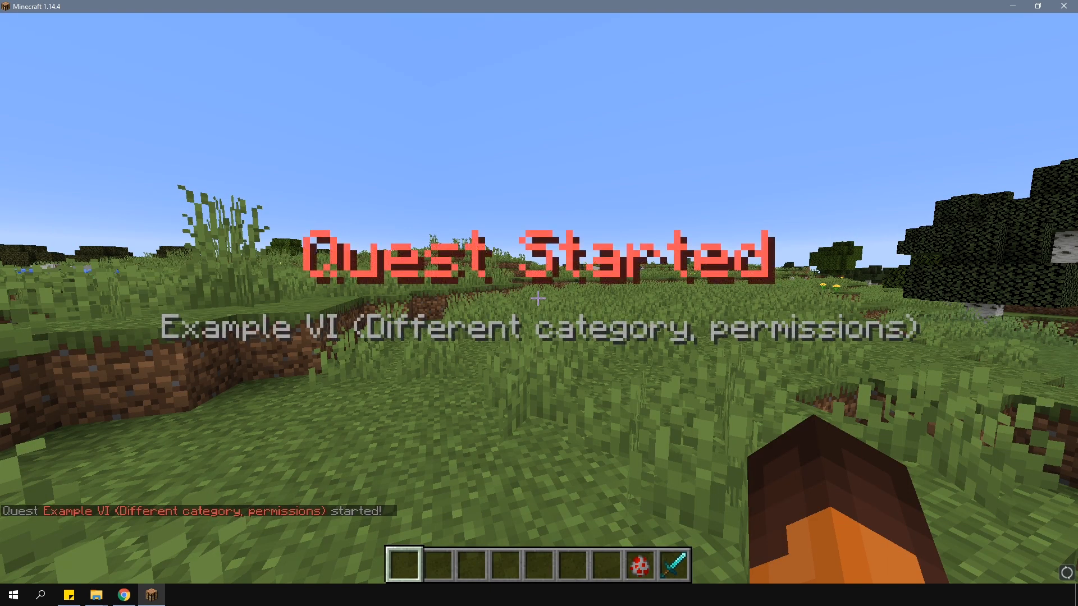
type("/quests:q")
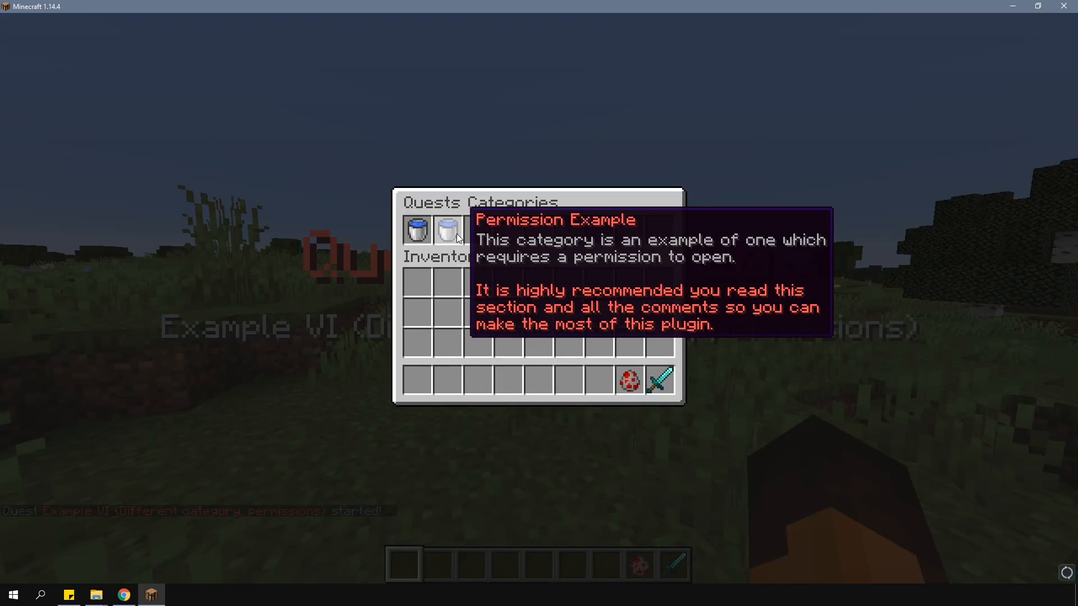
left_click(449, 234)
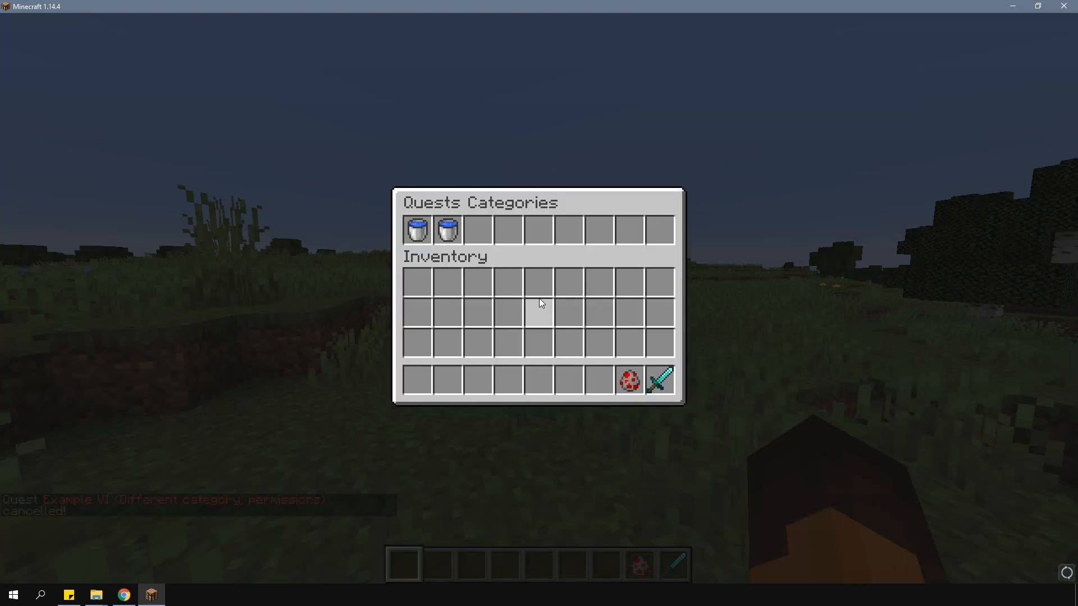
- Start Example I (Single Task), break 30 blocks and collect the 10 diamond reward
left_click(417, 231)
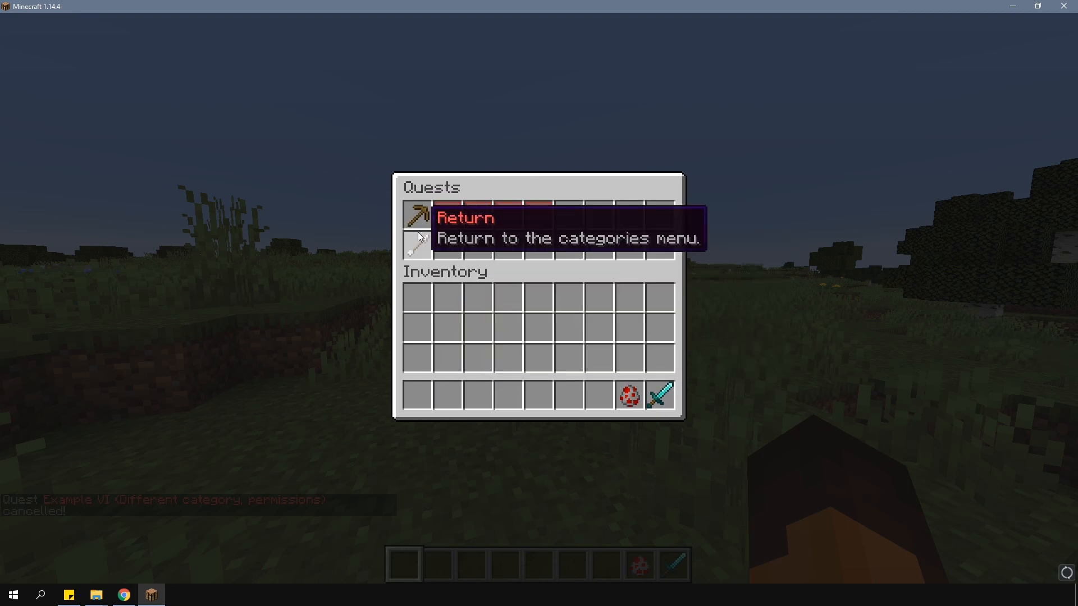
mouse_move(418, 218)
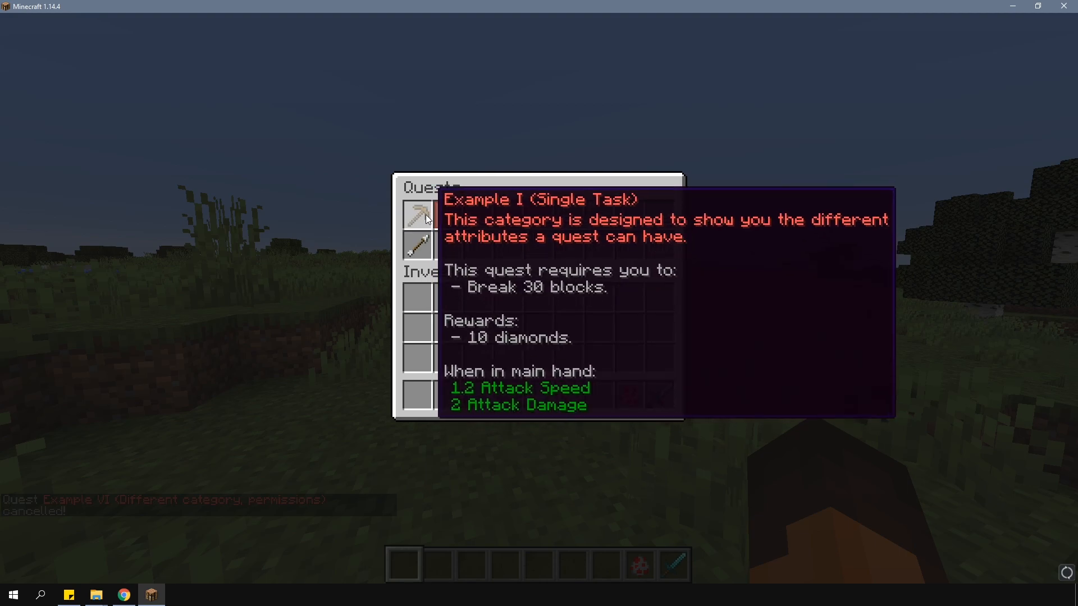
mouse_move(540, 218)
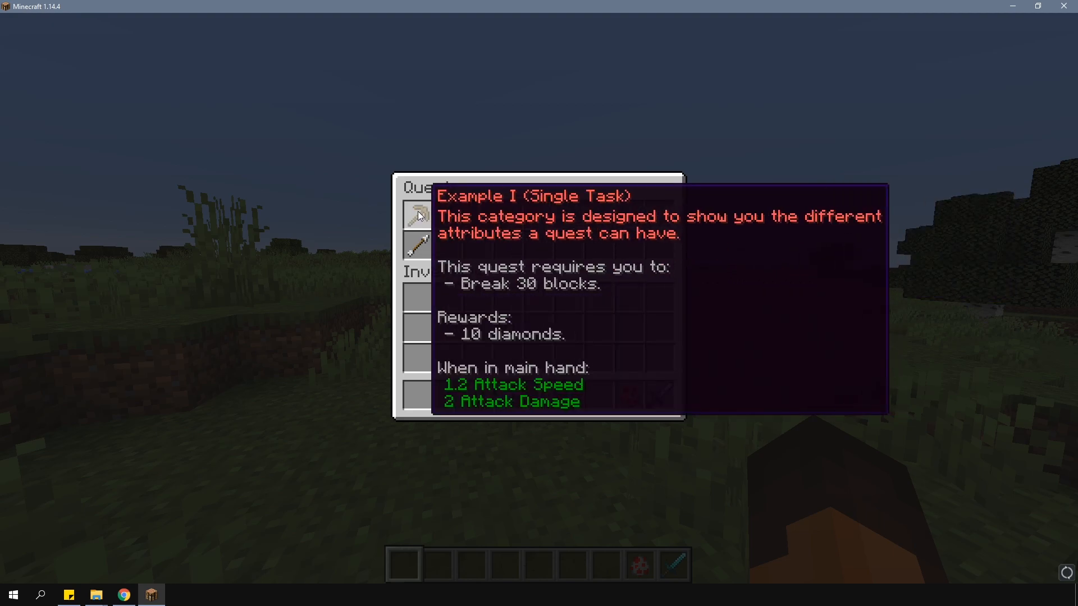
left_click(418, 216)
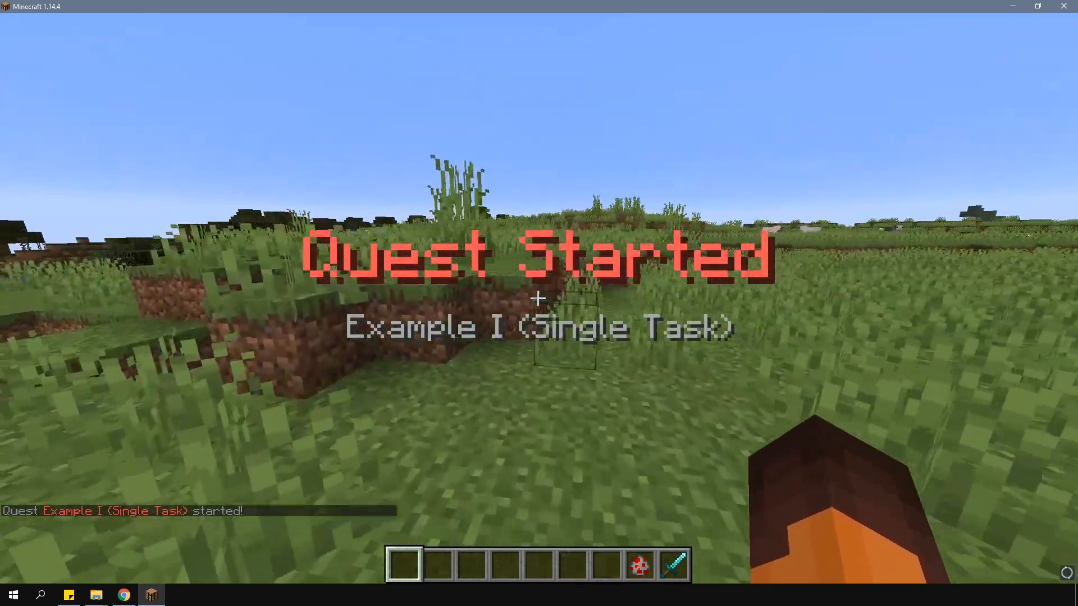
type("/quest")
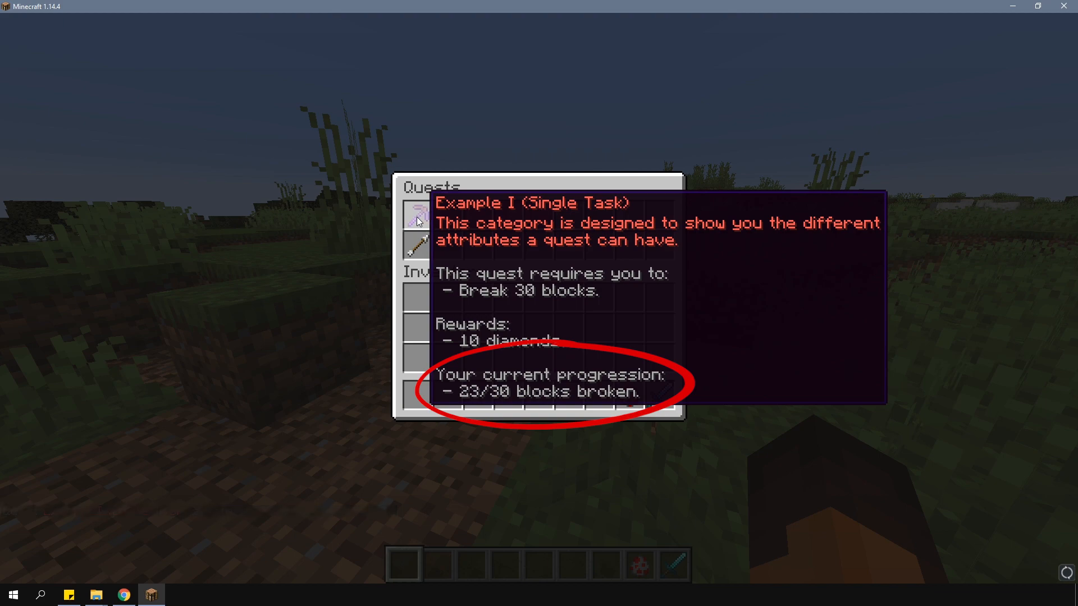
key("Escape")
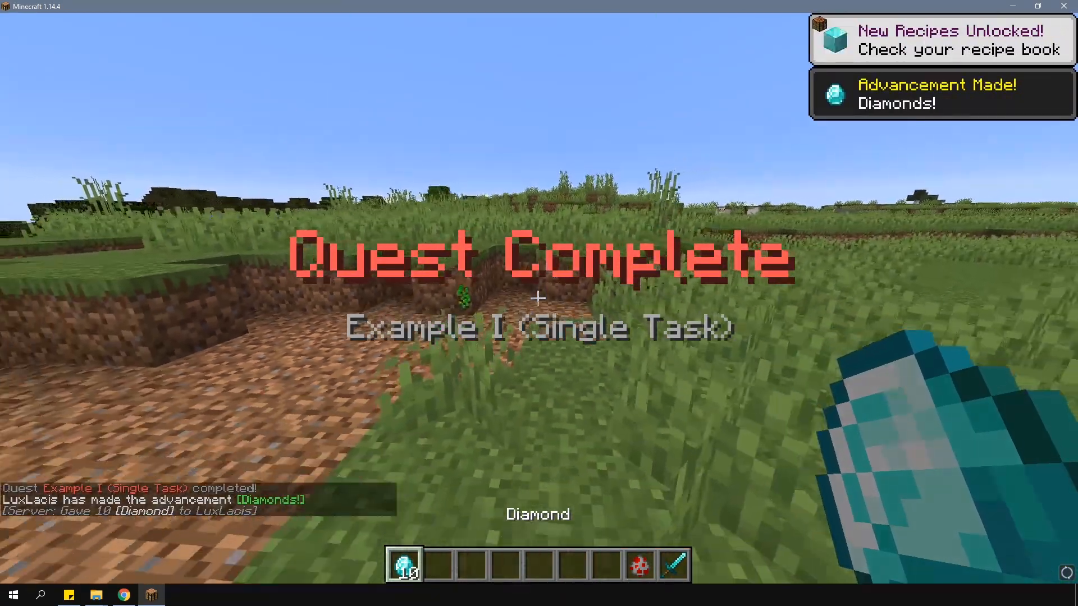
key("e")
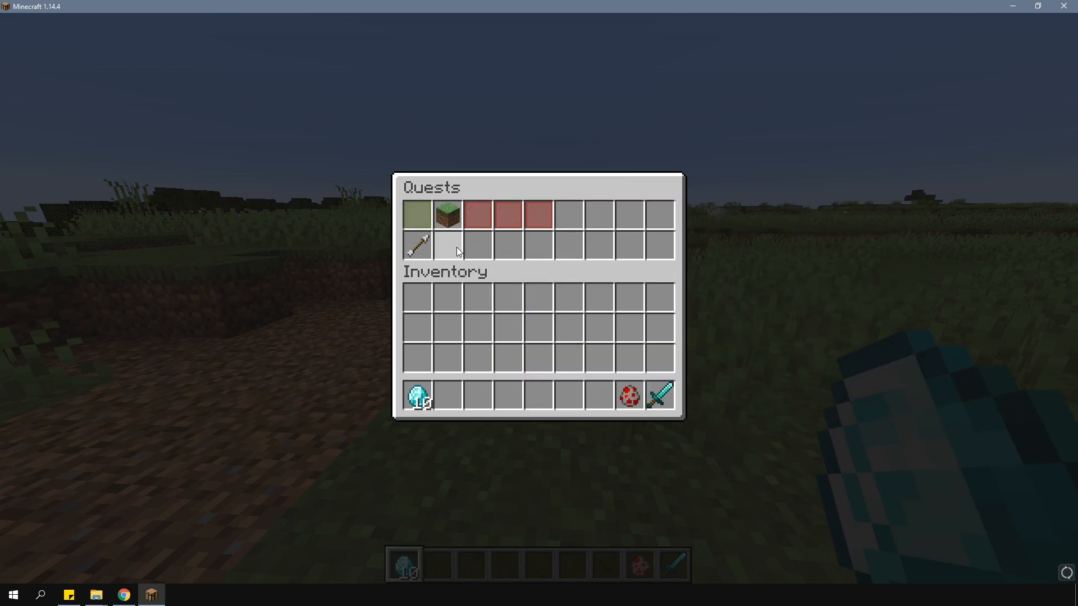
mouse_move(449, 247)
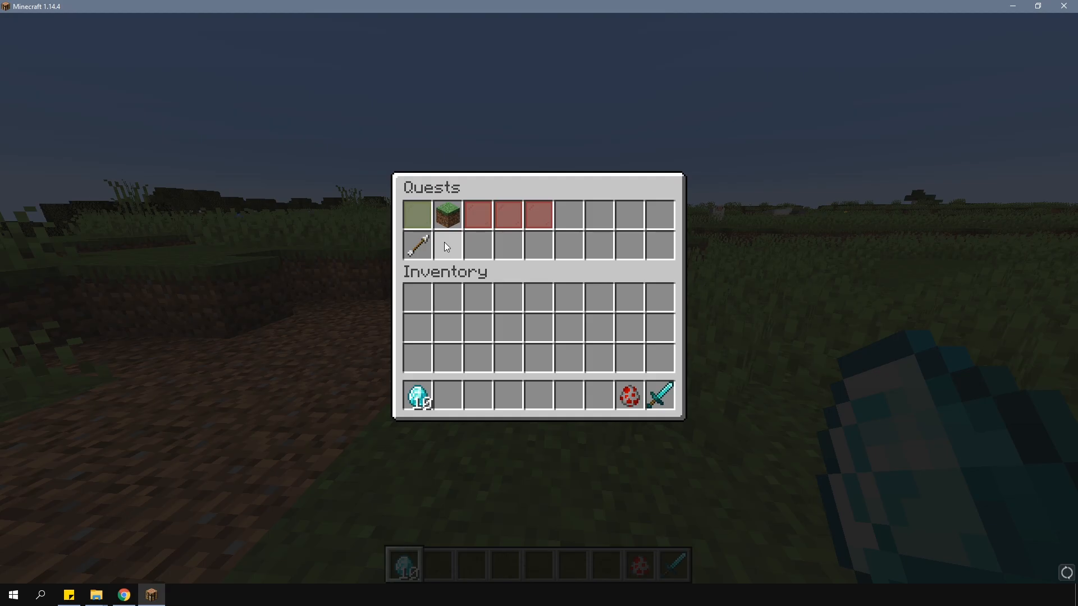
key("Escape")
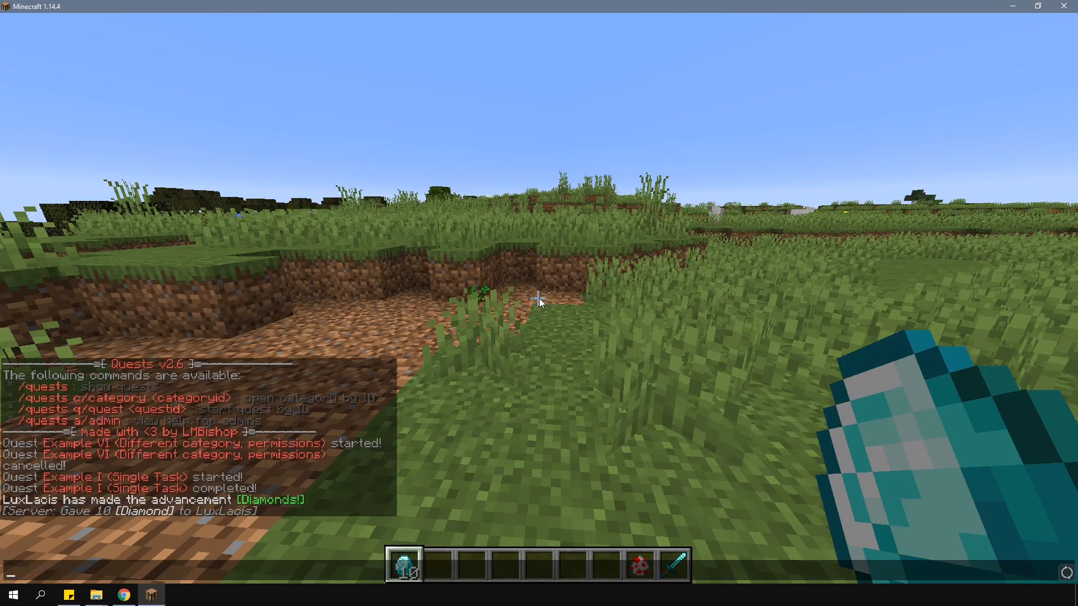
- In the Quests plugin folder, edit config.yml to add a 'tutorial' category with DRAGON_EGG icon
left_click(124, 595)
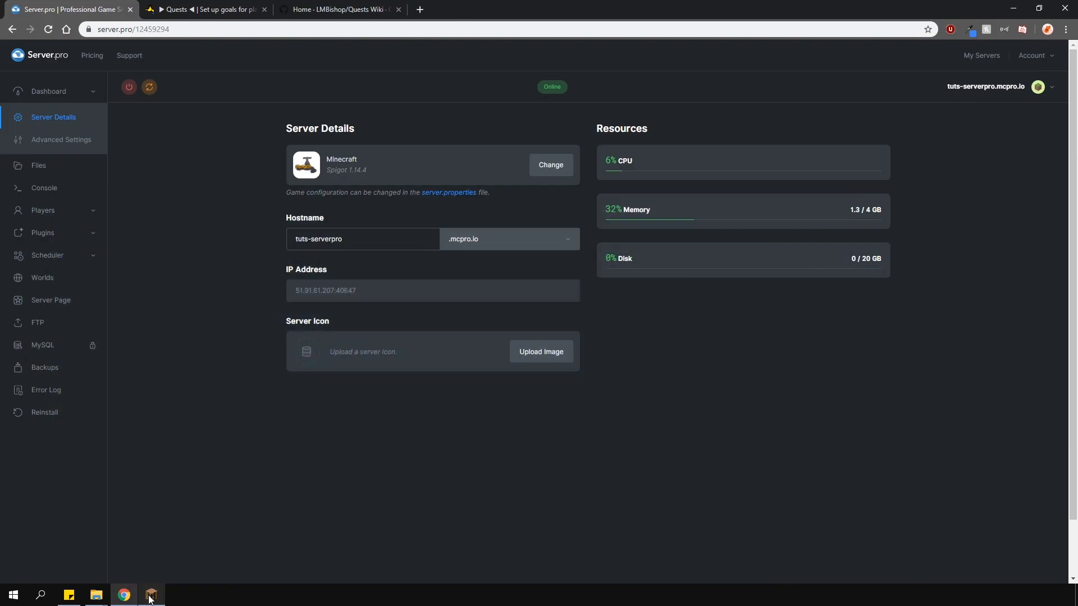
left_click(38, 165)
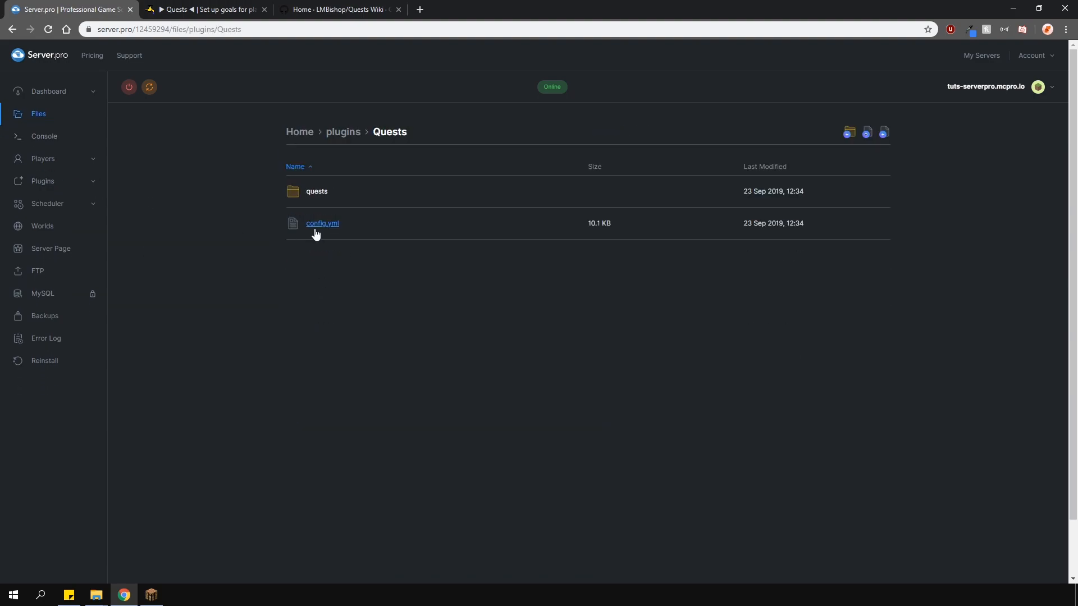
left_click(323, 222)
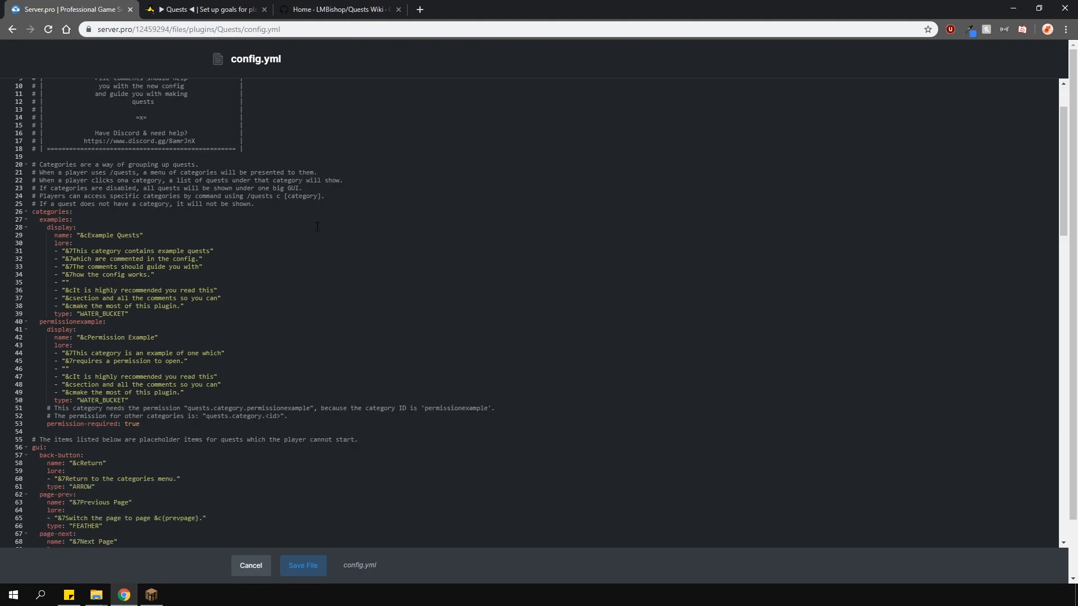
scroll("down", 3)
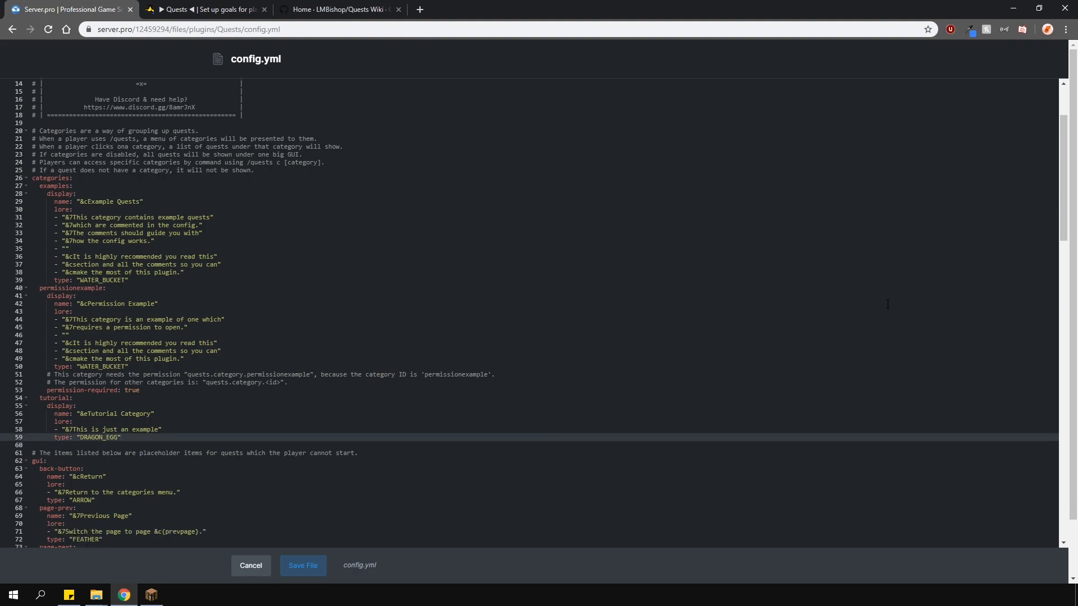
scroll("down", 3)
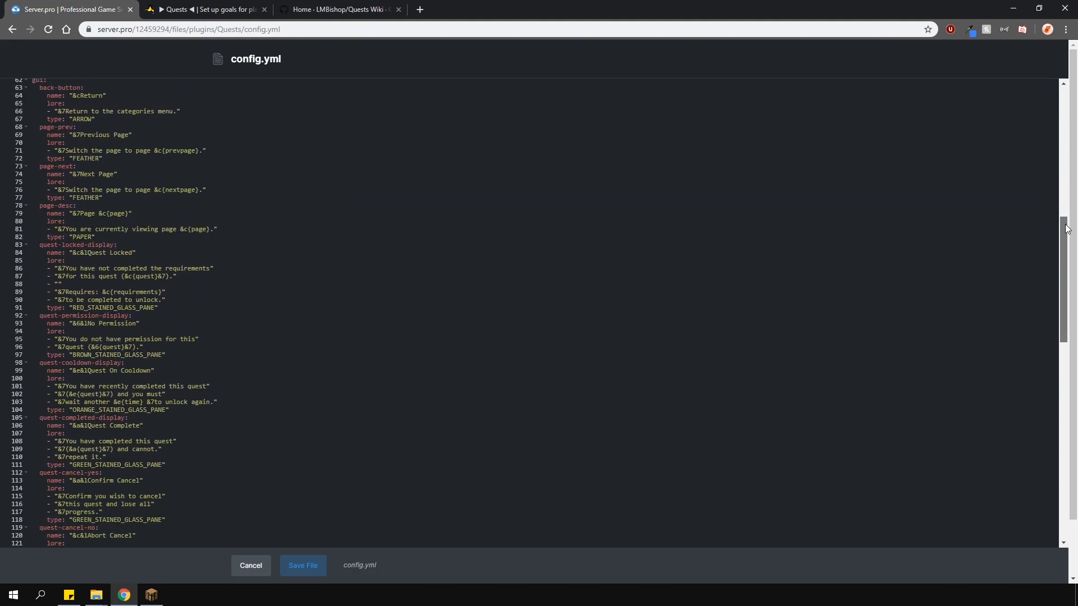
scroll("down", 3)
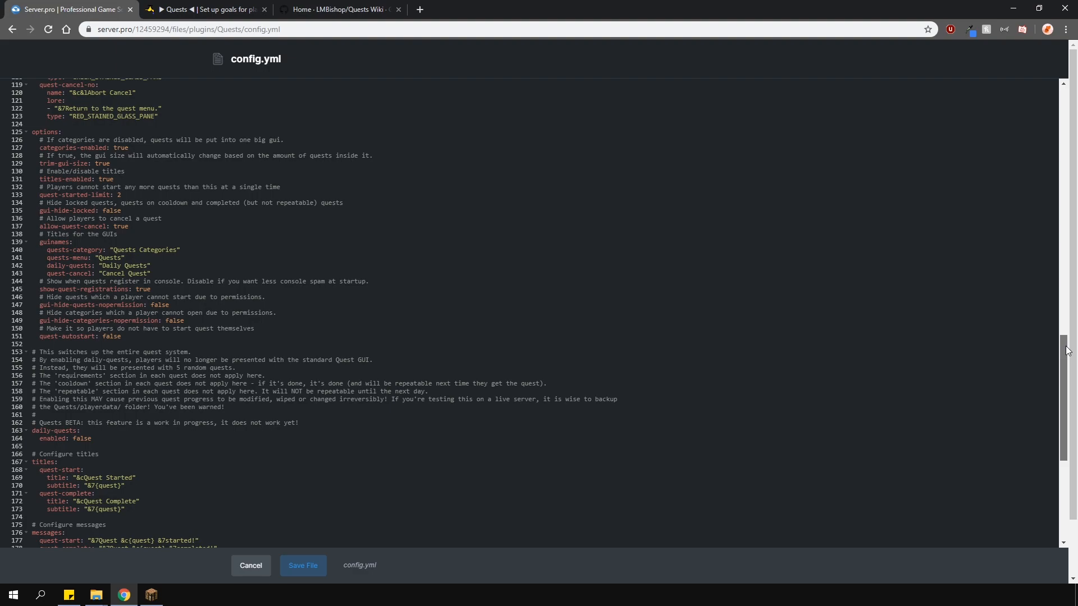
scroll("down", 3)
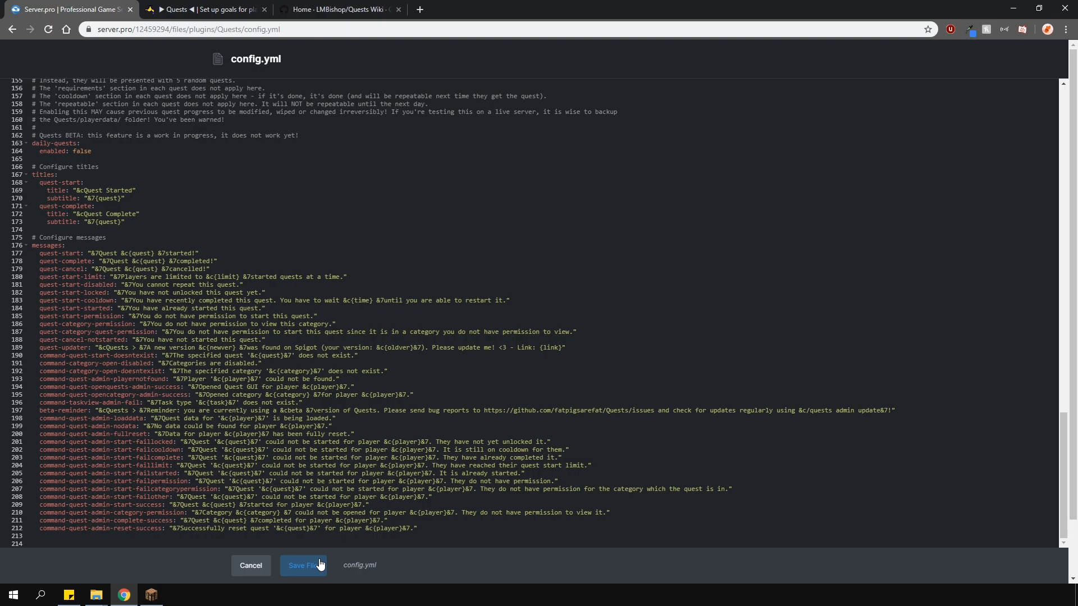
- Save config.yml and browse into the quests subfolder of example quest files
left_click(304, 581)
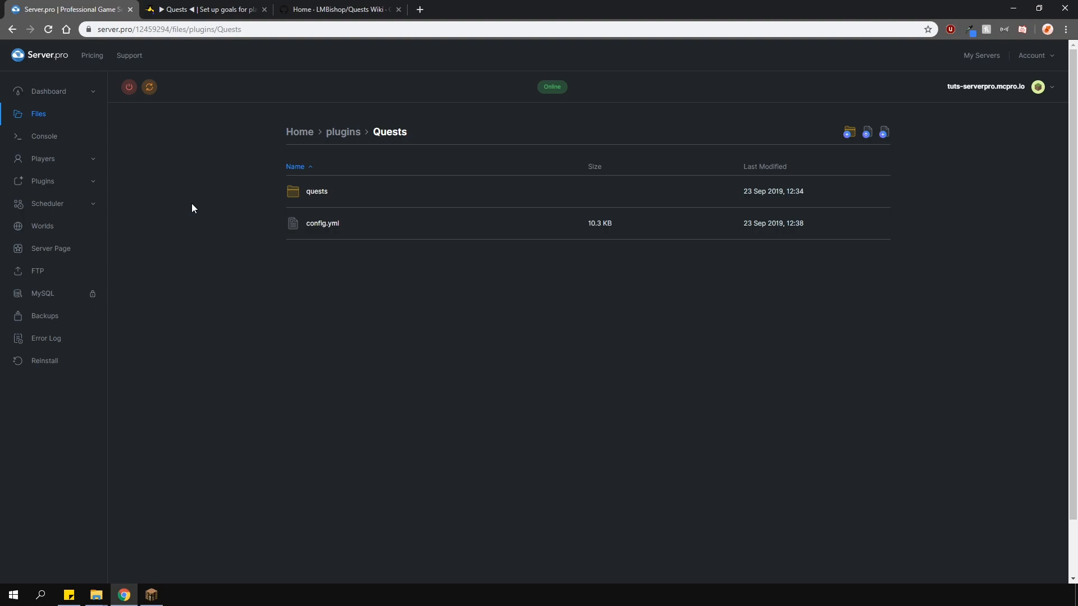
mouse_move(323, 195)
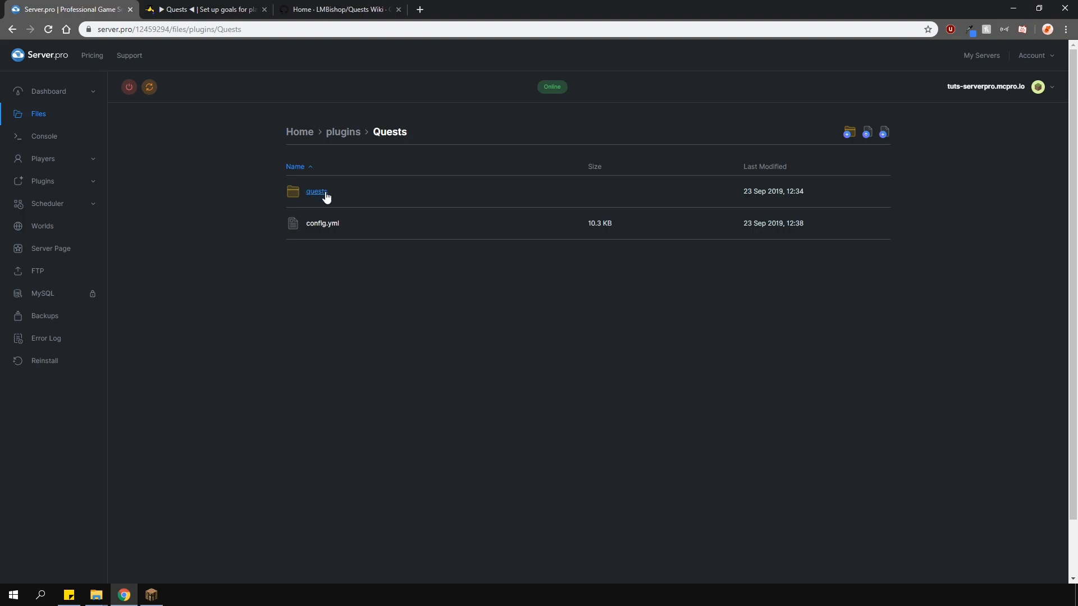
left_click(314, 191)
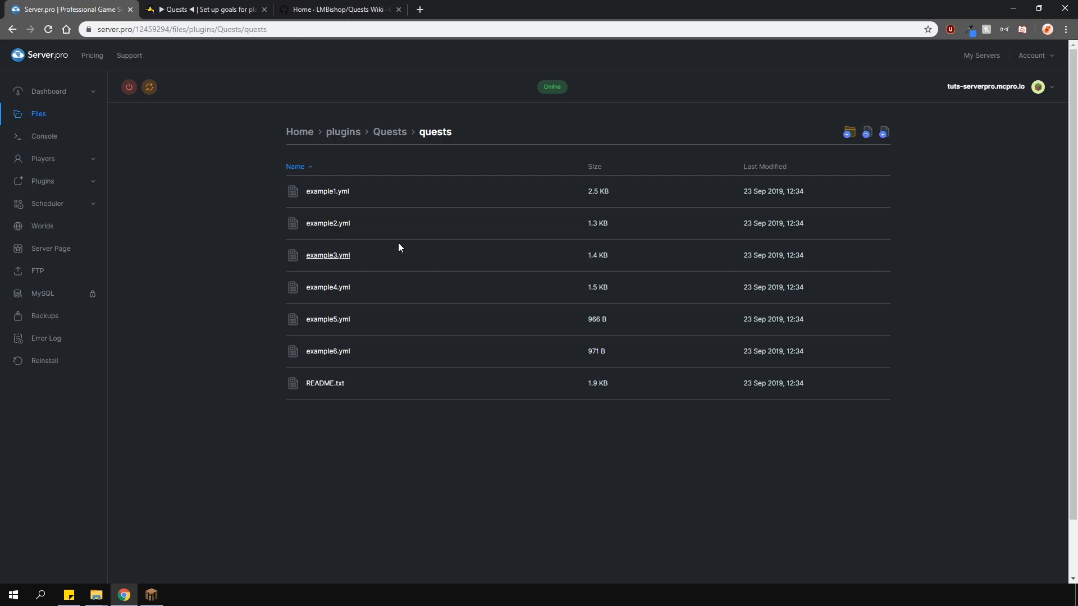
mouse_move(359, 276)
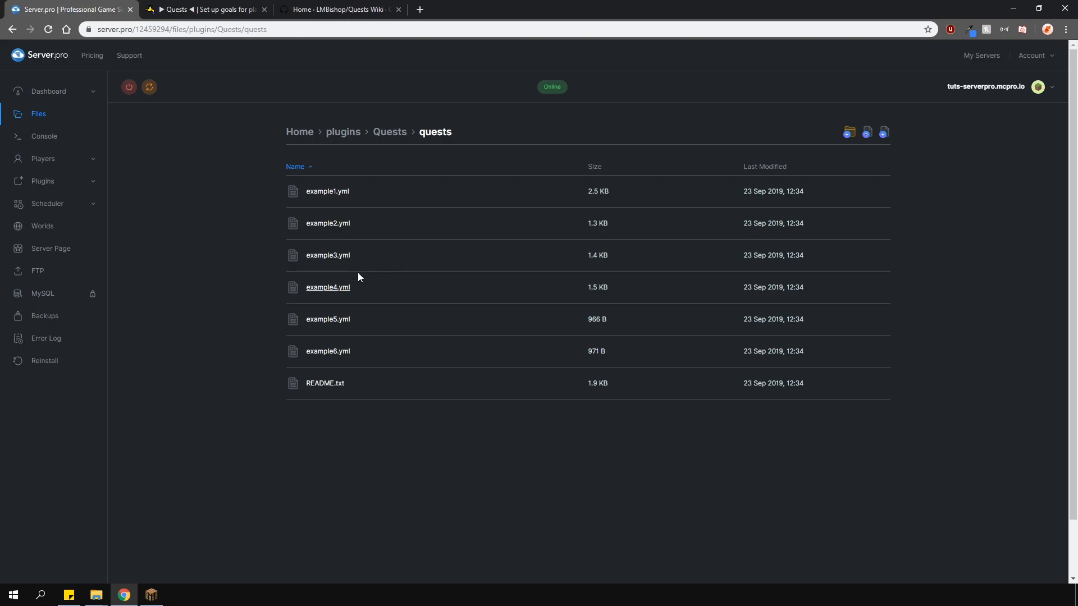
- Load example4.yml, the mob-killing quest, into the file editor
left_click(327, 287)
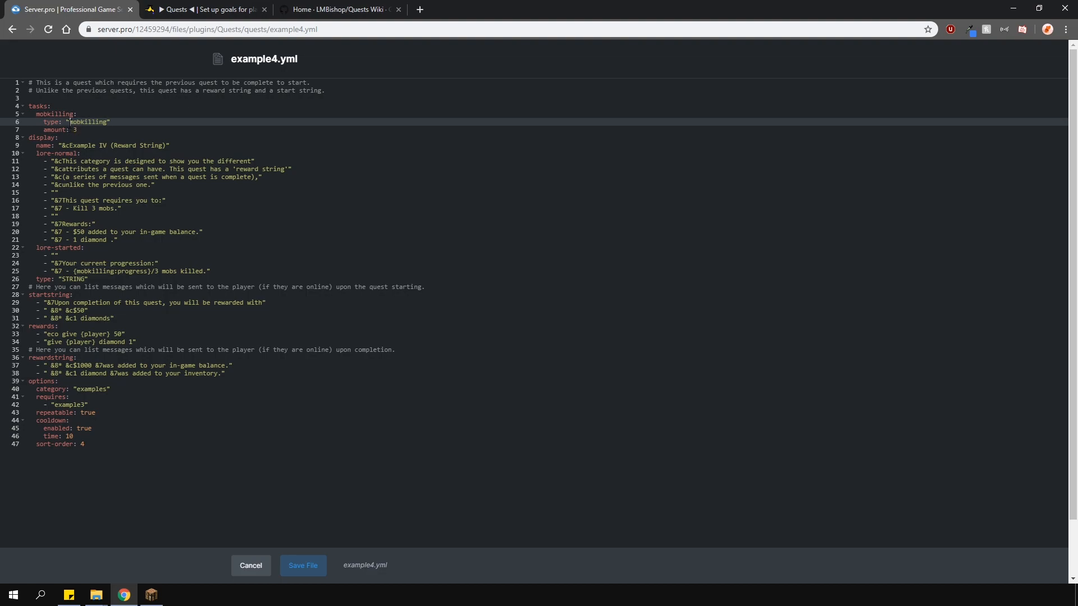
- View the Task Types page of the Quests GitHub wiki
left_click(337, 9)
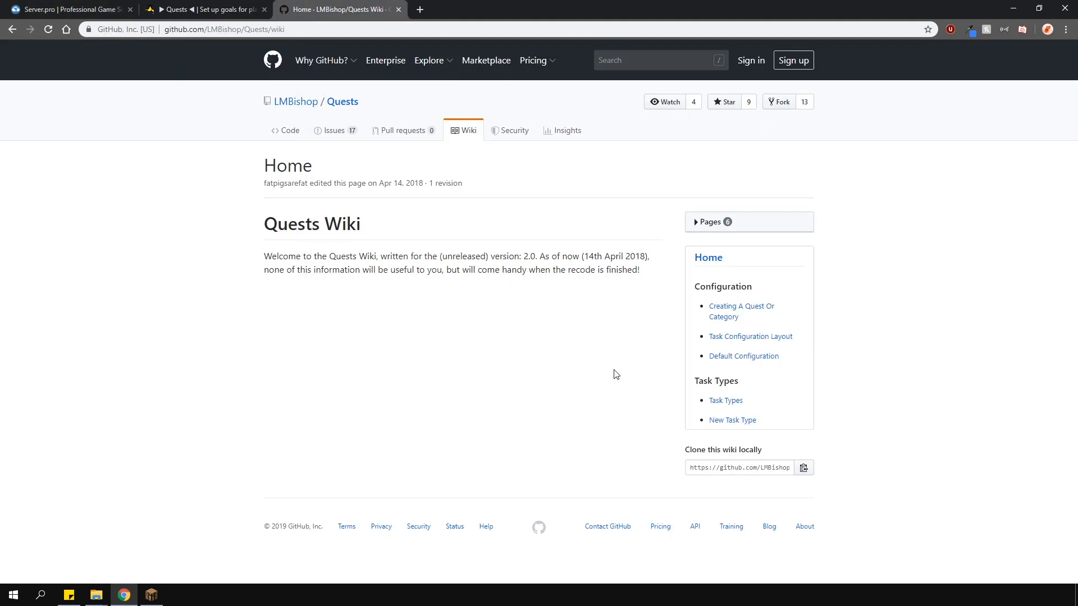
left_click(725, 400)
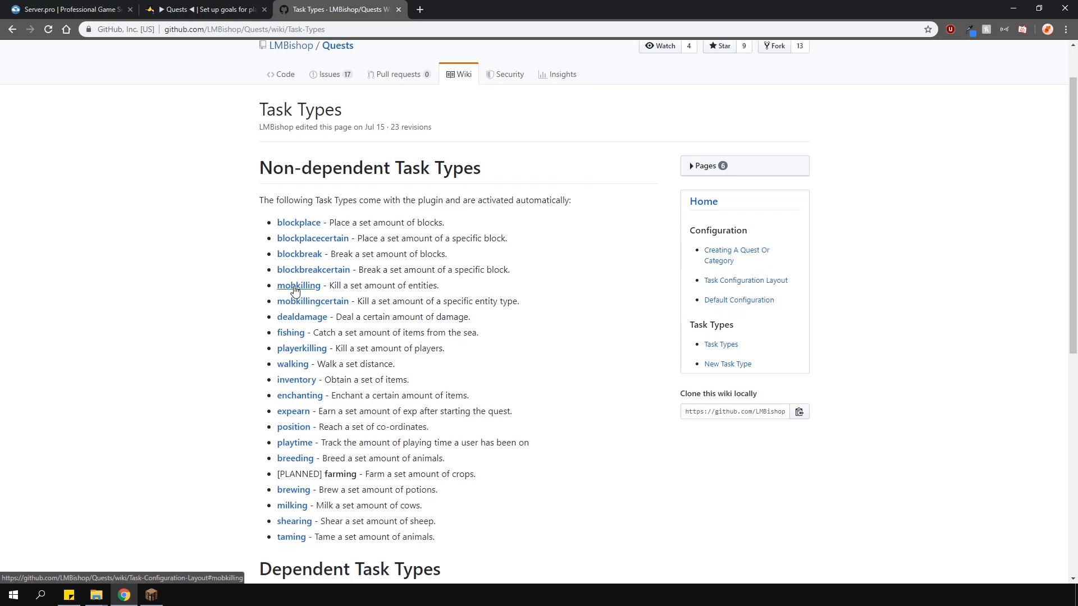
mouse_move(321, 286)
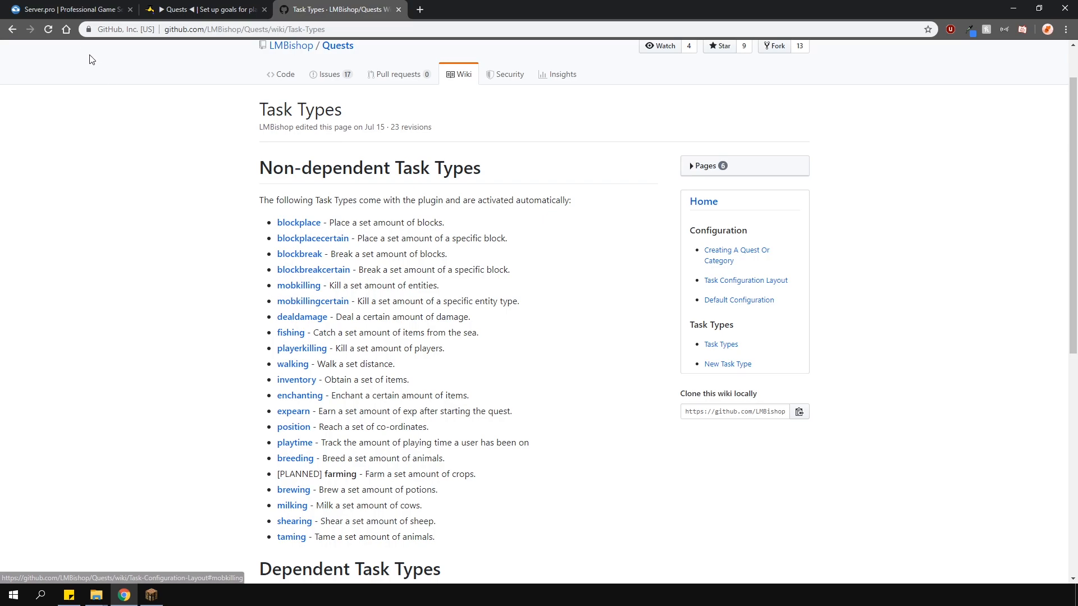
- Edit example4.yml: amount 1, display item STONE, money reward, and remove the requires line
left_click(67, 10)
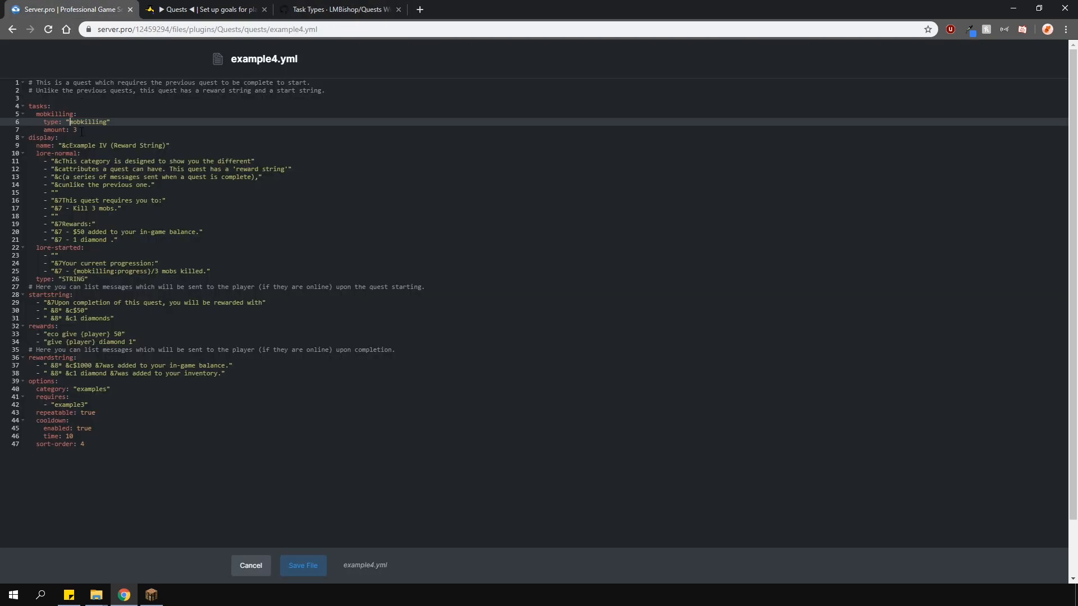
type("1")
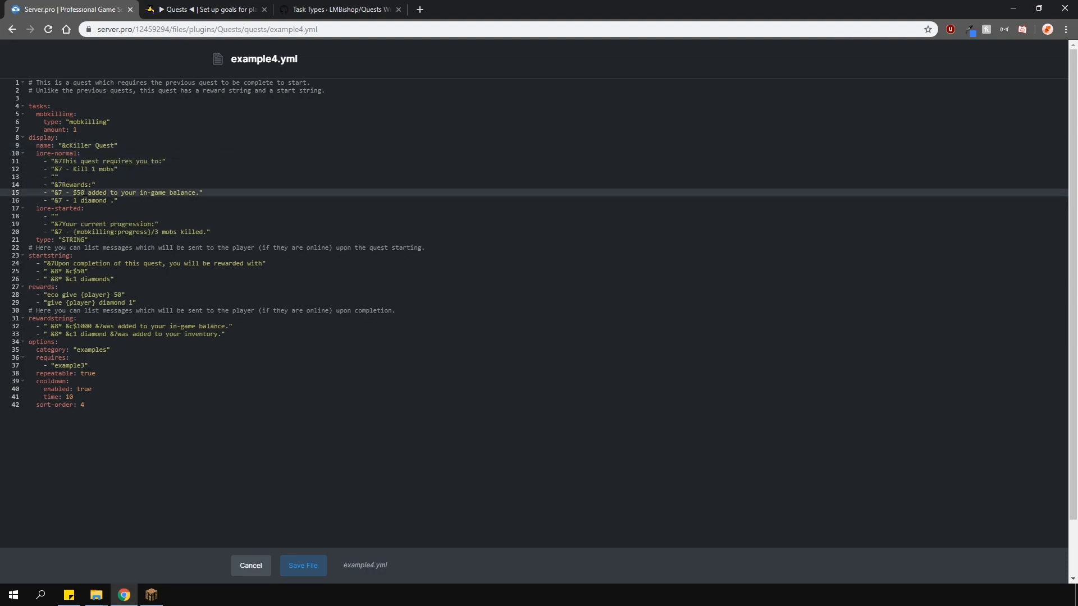
left_click(155, 231)
type("1")
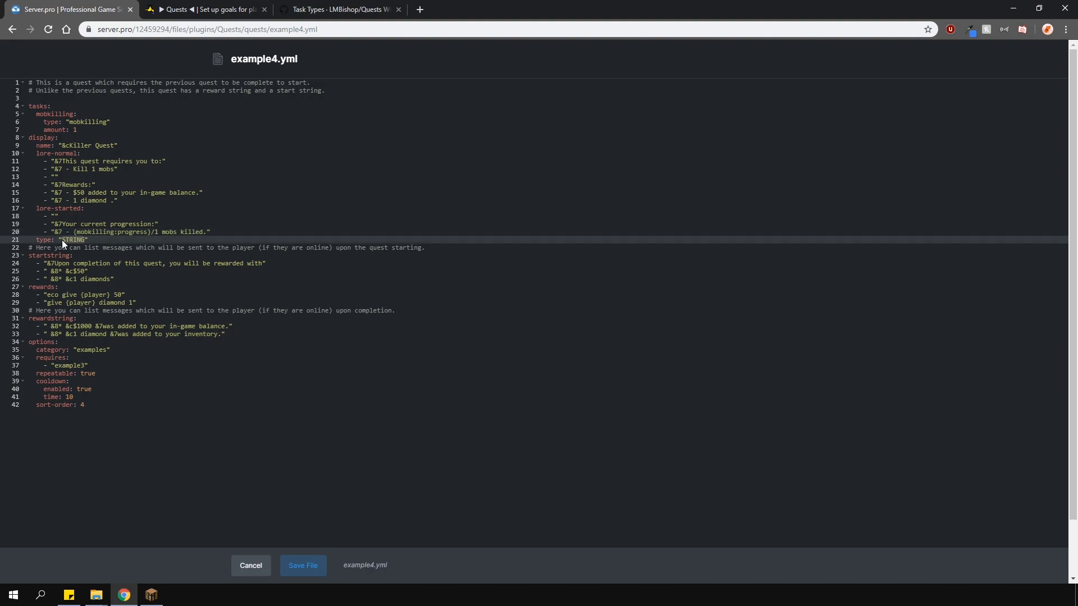
type("STONE")
left_click(85, 294)
type("money")
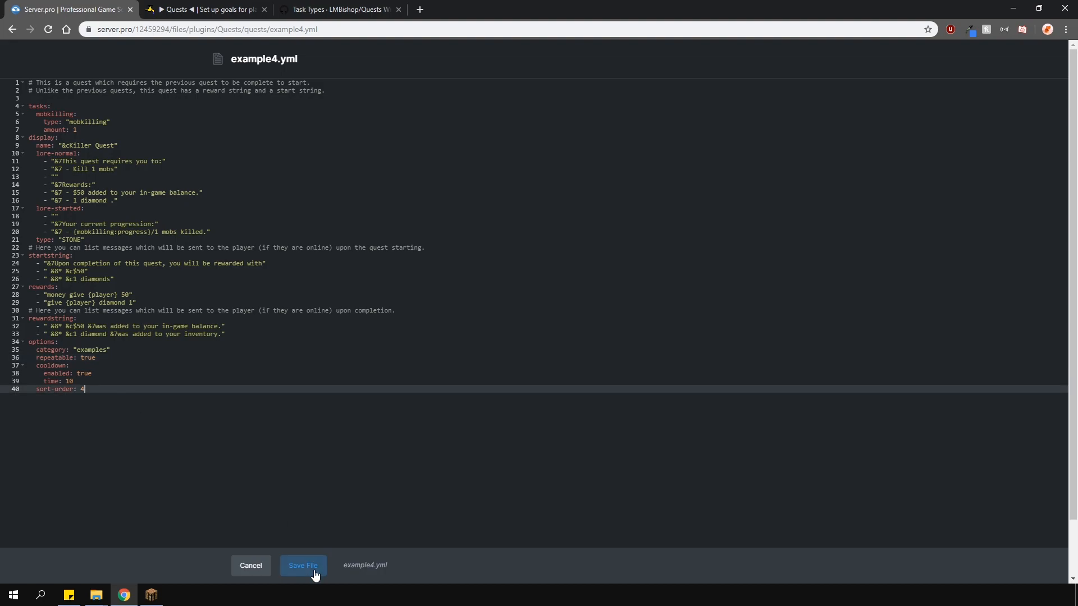
type("requires:")
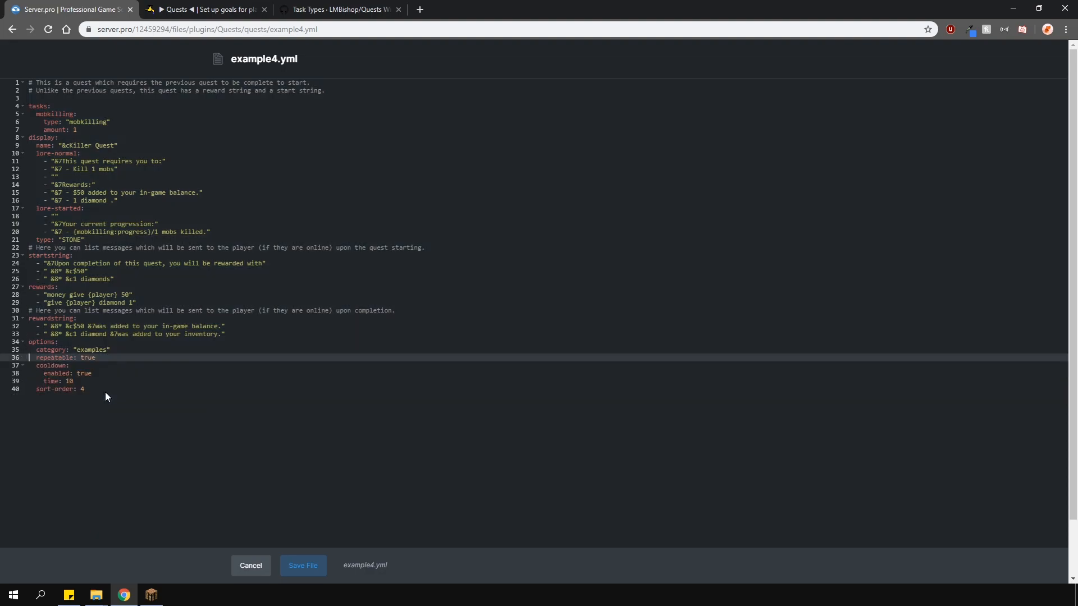
- Save example4.yml and create a new tutorial1.yml quest file in the quests folder
left_click(250, 565)
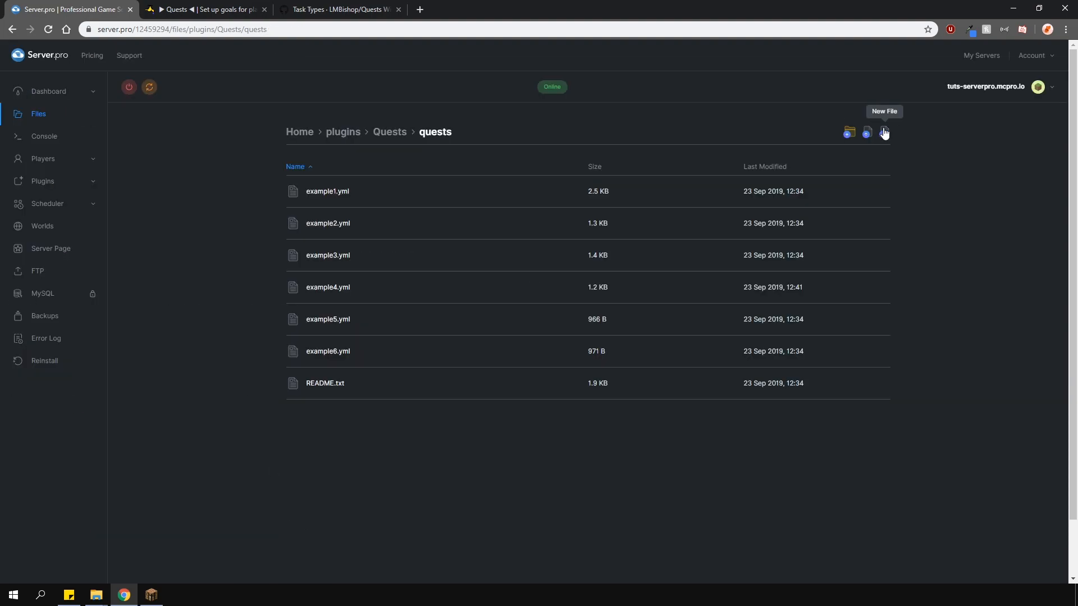
left_click(884, 133)
type("tutorial1.yml")
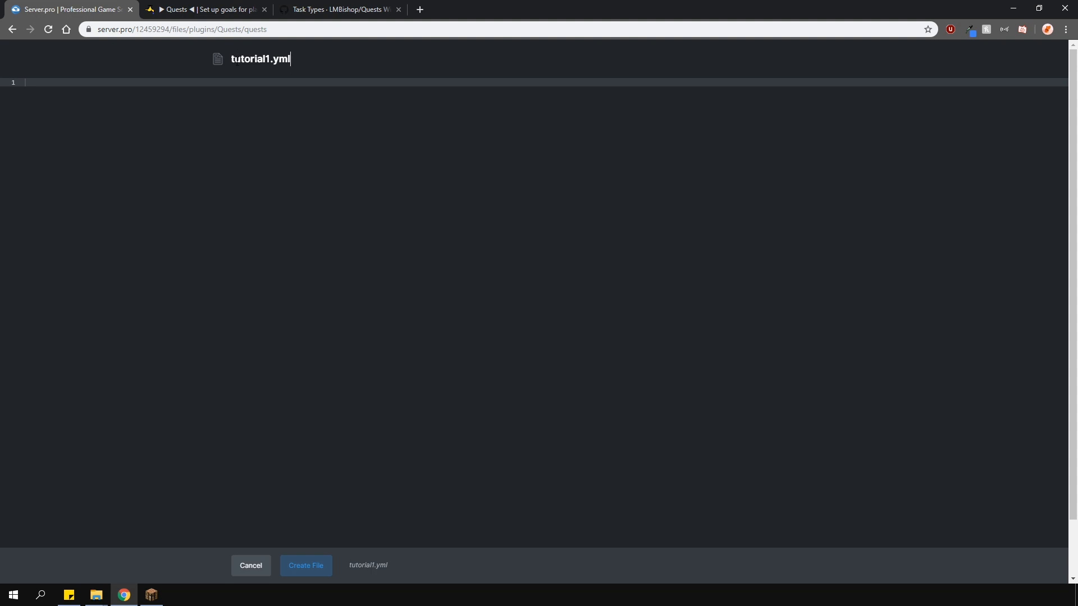
left_click(305, 565)
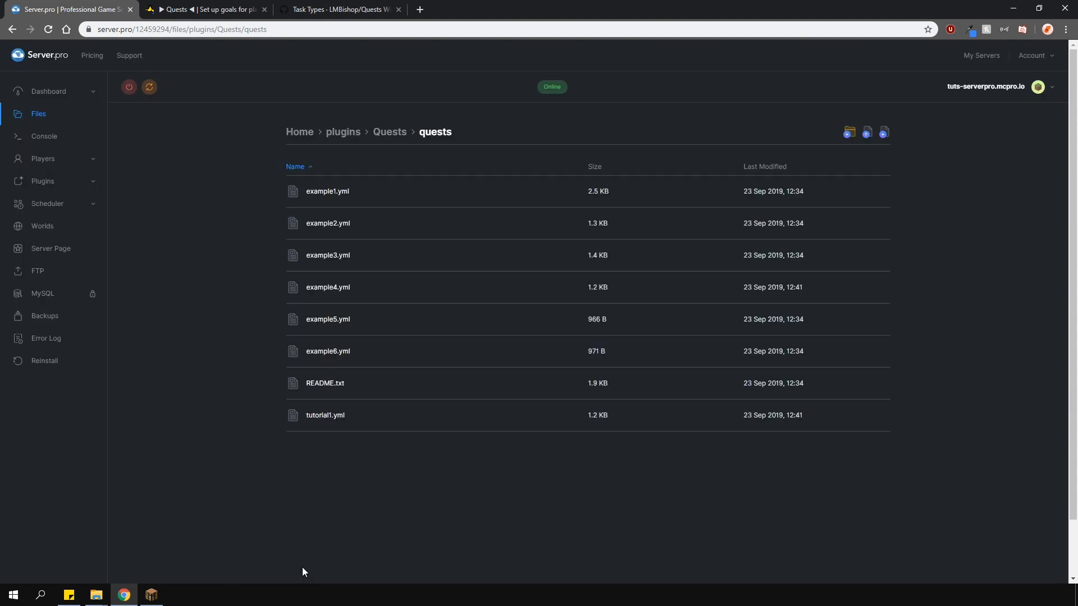
mouse_move(325, 416)
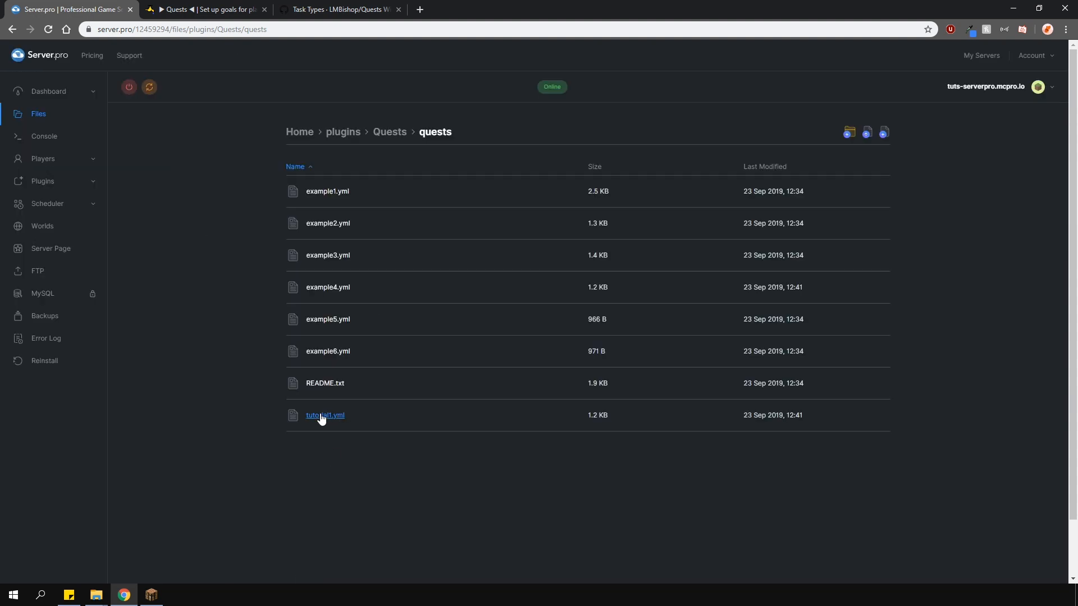
- Edit tutorial1.yml into an inventory DIRT x3 task named '&4DIRT Digger', checking the wiki layout
left_click(324, 415)
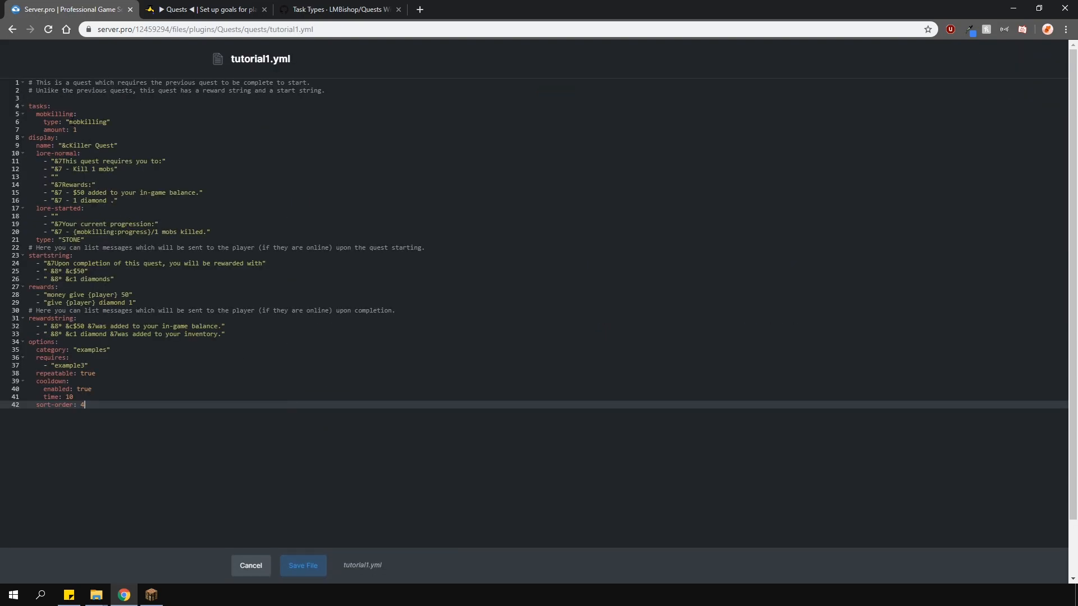
left_click(343, 9)
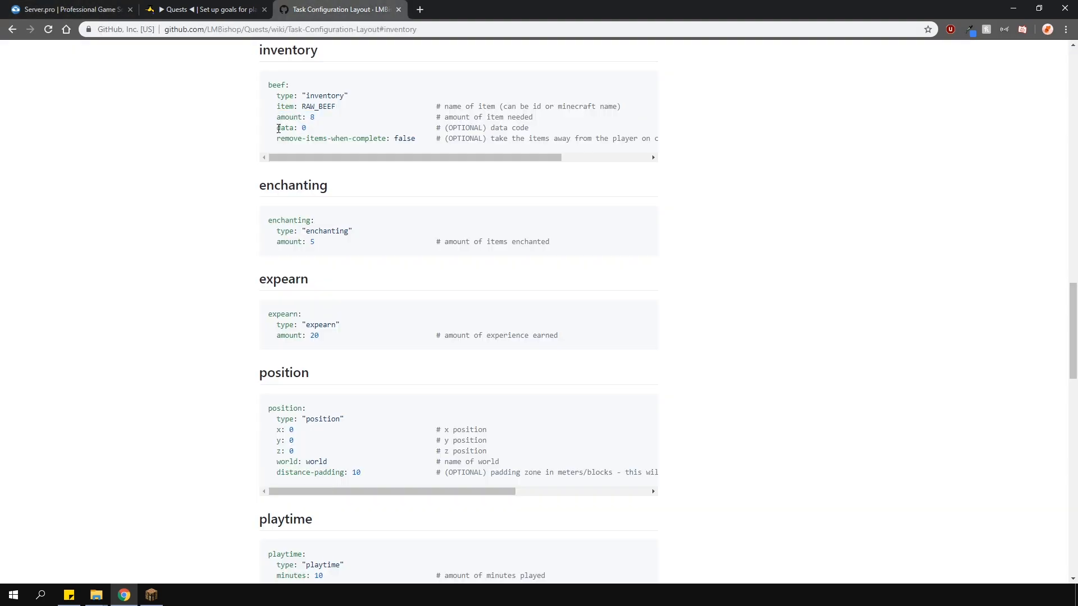
left_click(68, 10)
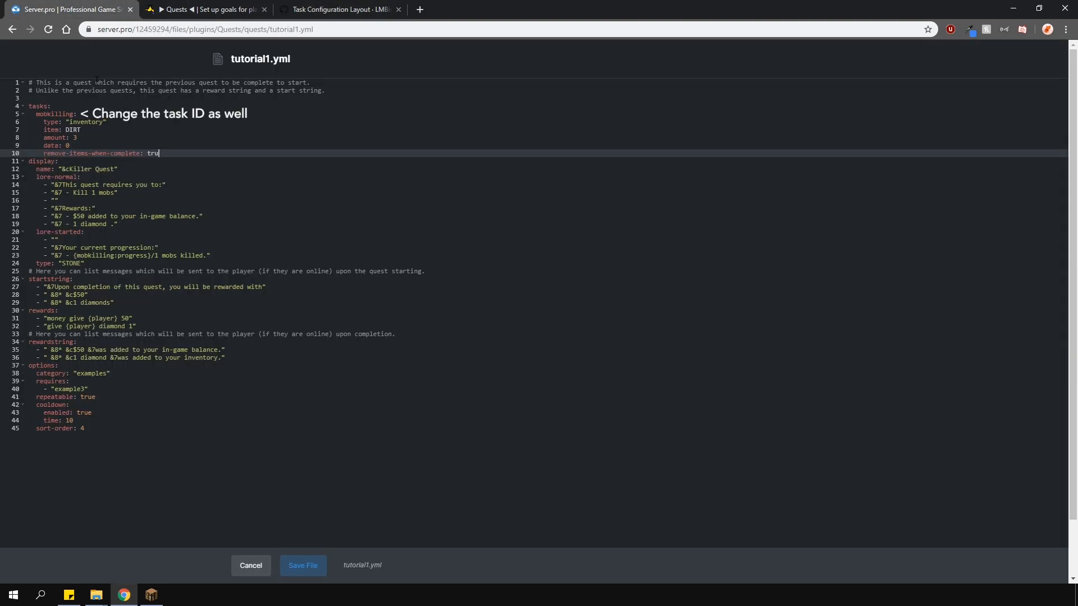
type("e")
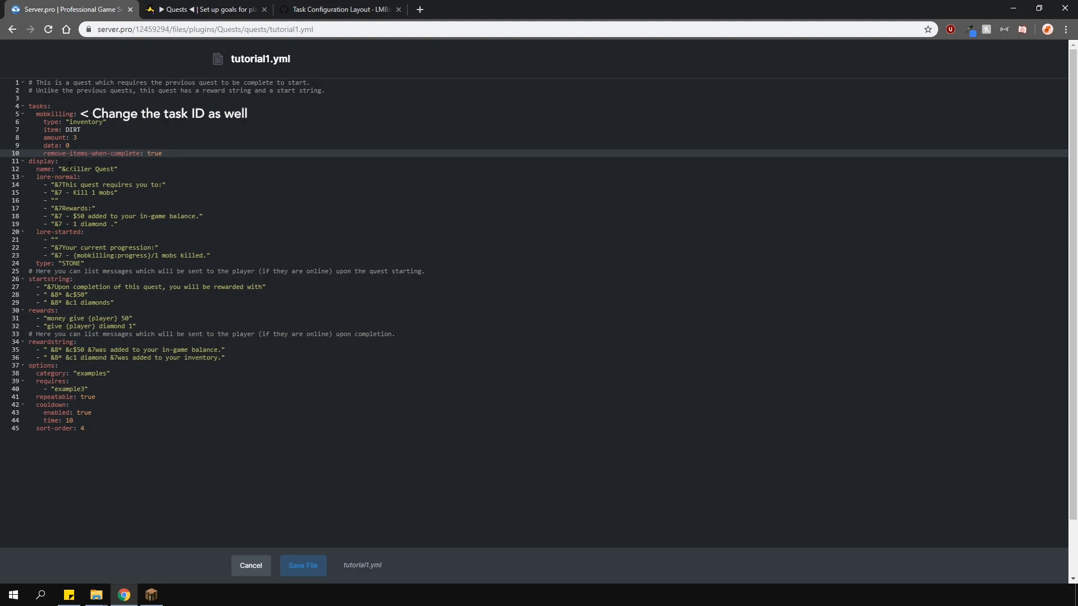
type("&4DIRT Digger")
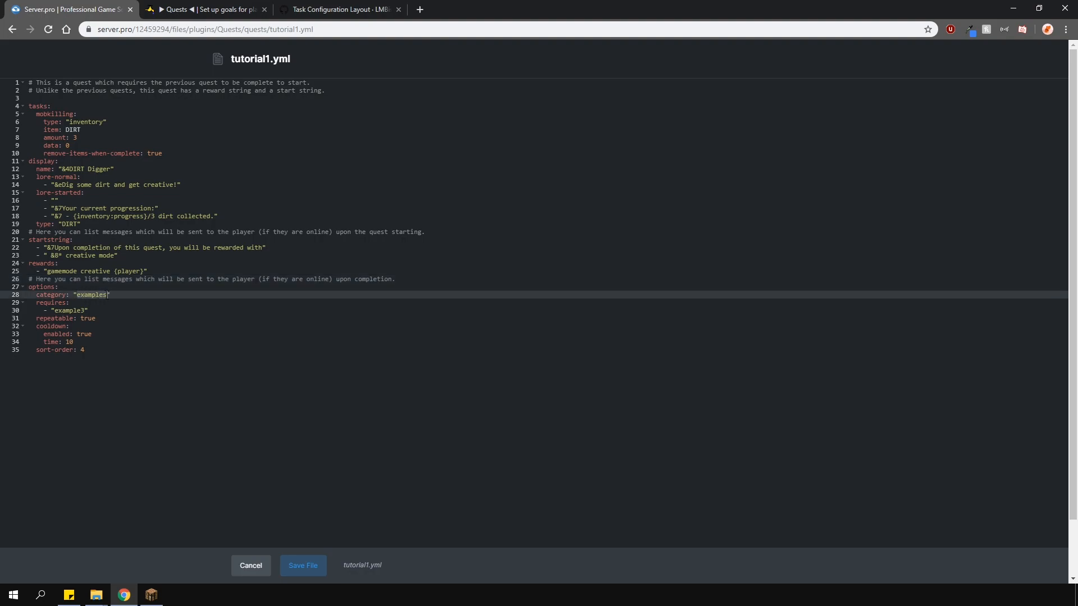
- Set category tutorial, requires example4, repeatable false, creative-mode reward, and save the file
type("tutorial")
left_click(546, 349)
type("1")
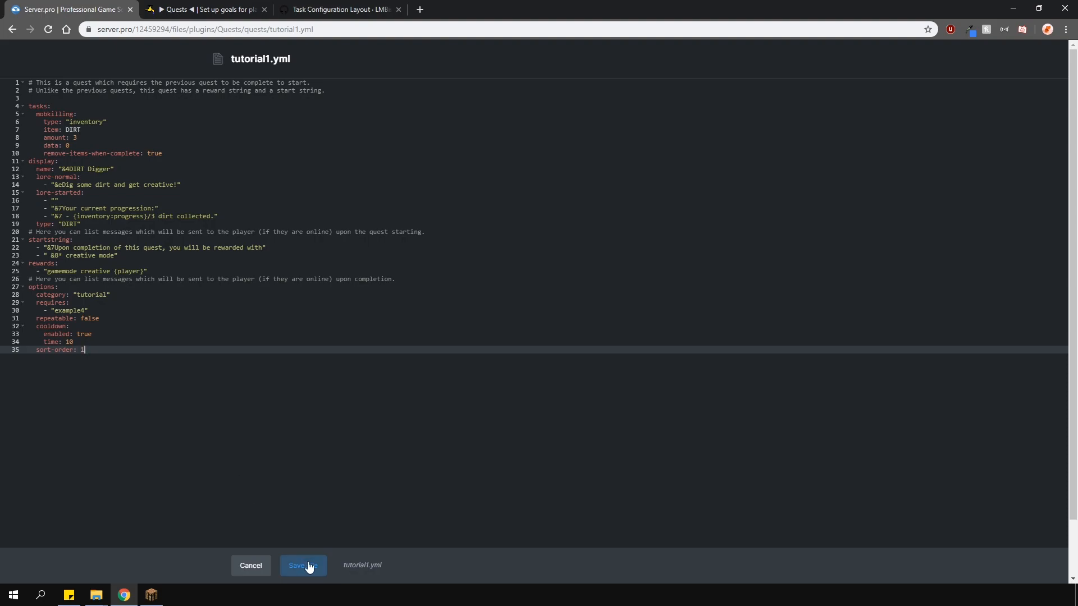
left_click(303, 565)
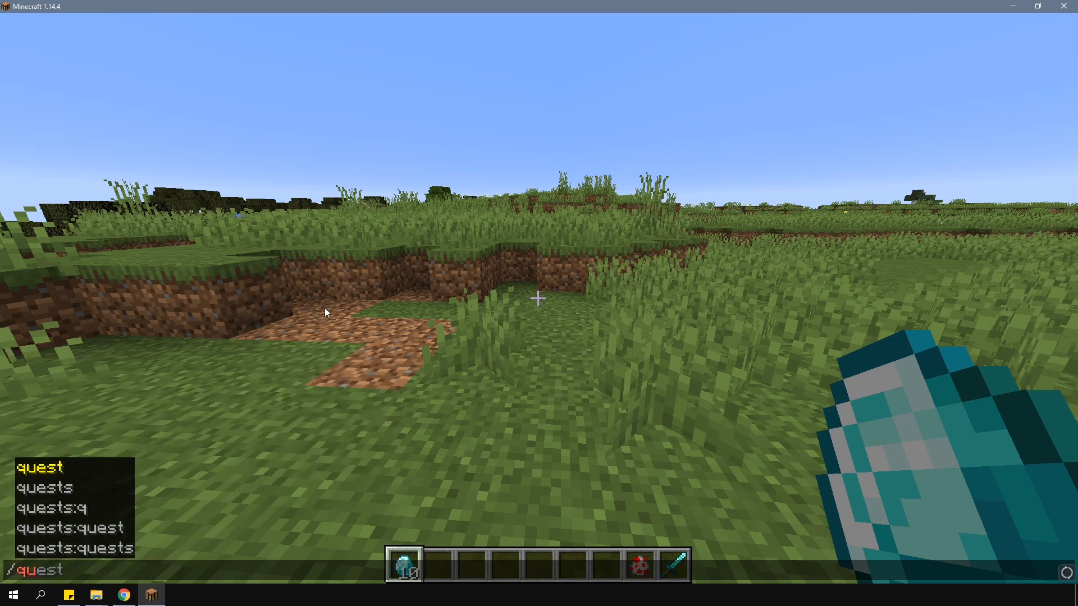
- Run /quests, enter the Tutorial Category, start Killer Quest and kill a chicken to finish it
key("Enter")
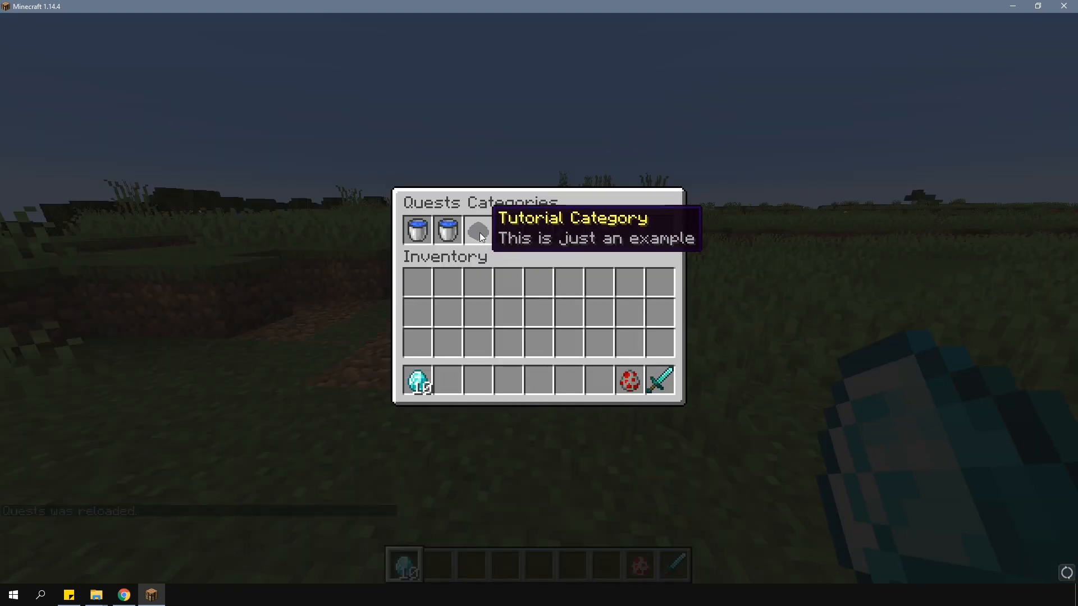
left_click(475, 231)
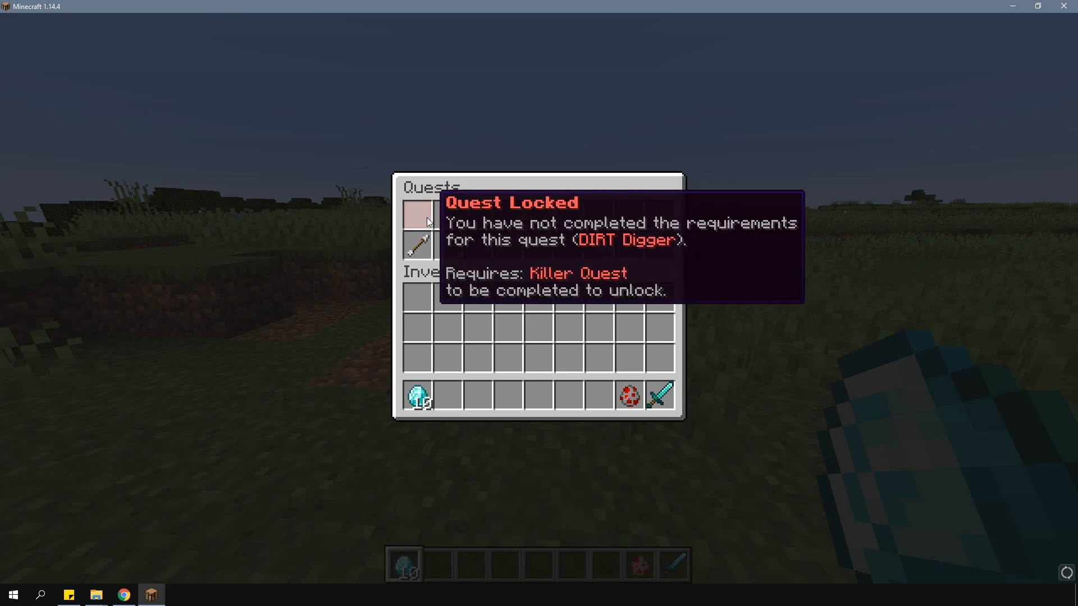
mouse_move(424, 248)
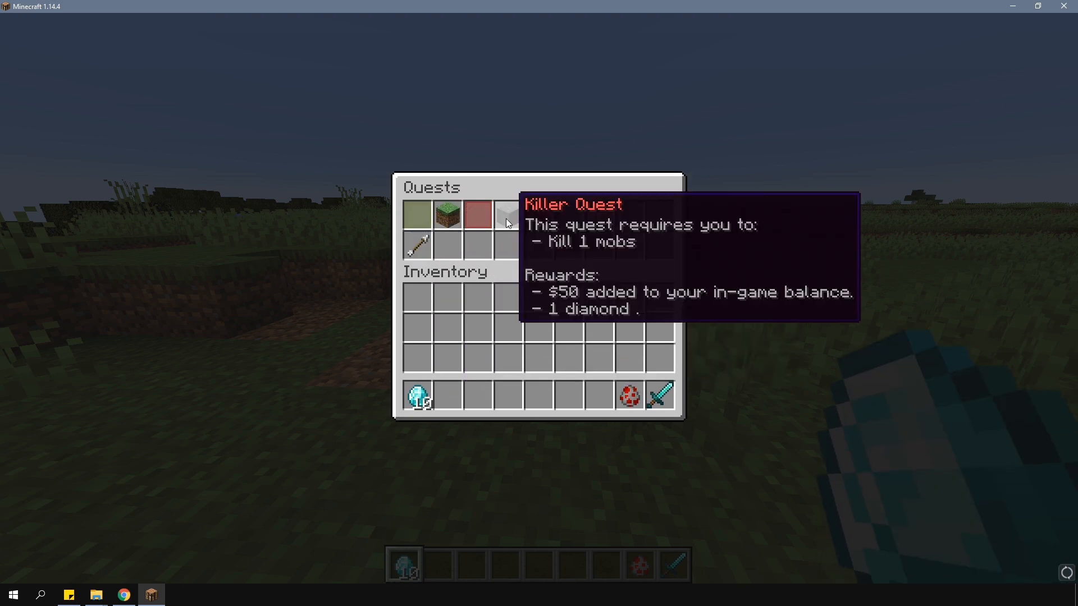
left_click(507, 214)
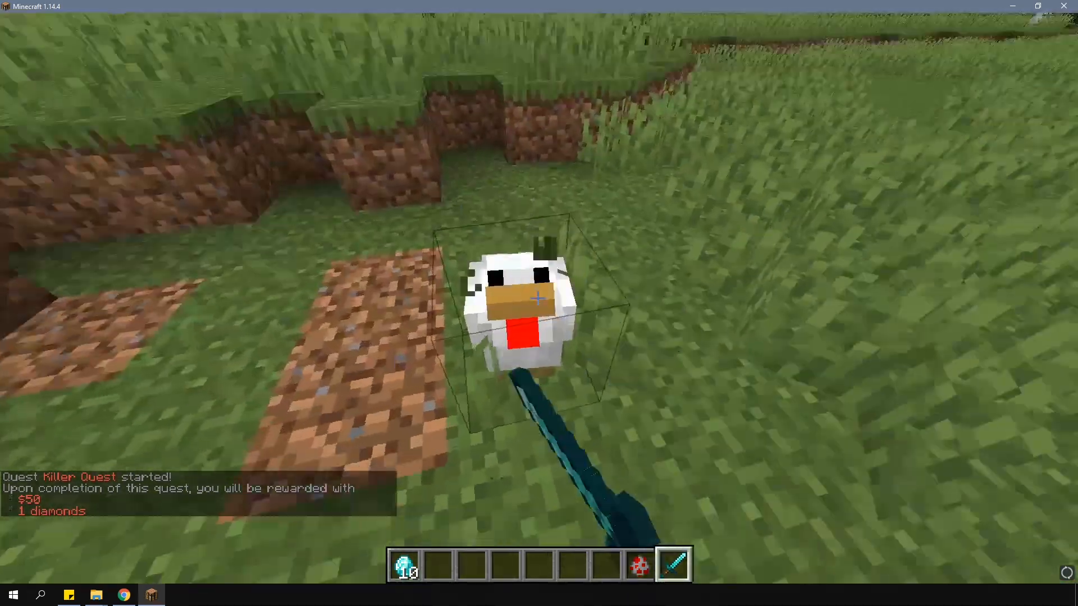
left_click(536, 299)
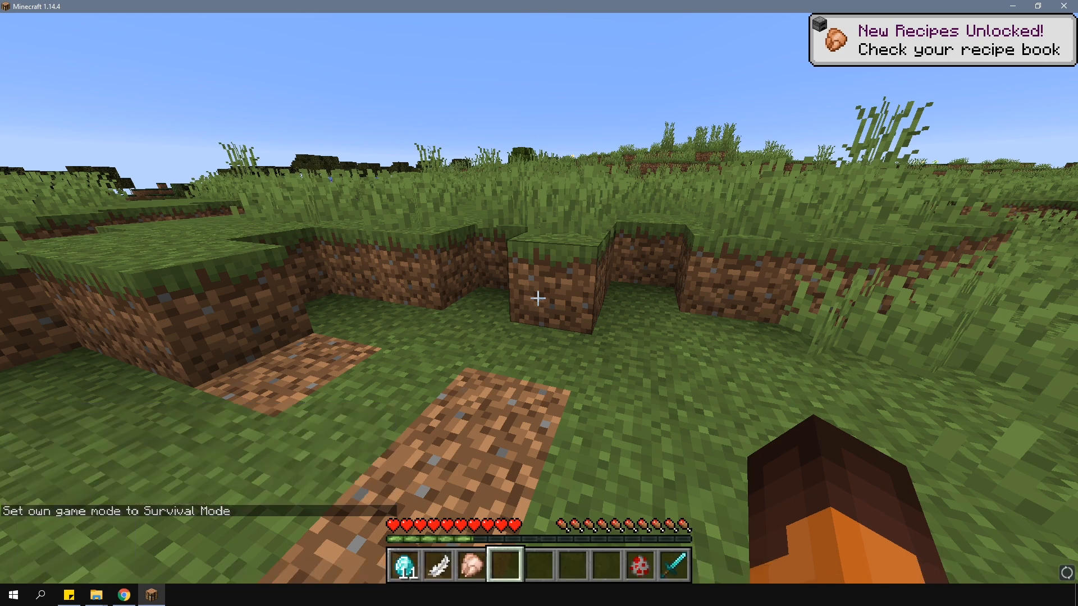
- Start the unlocked DIRT Digger quest, complete it, and view the creative inventory it granted
key("e")
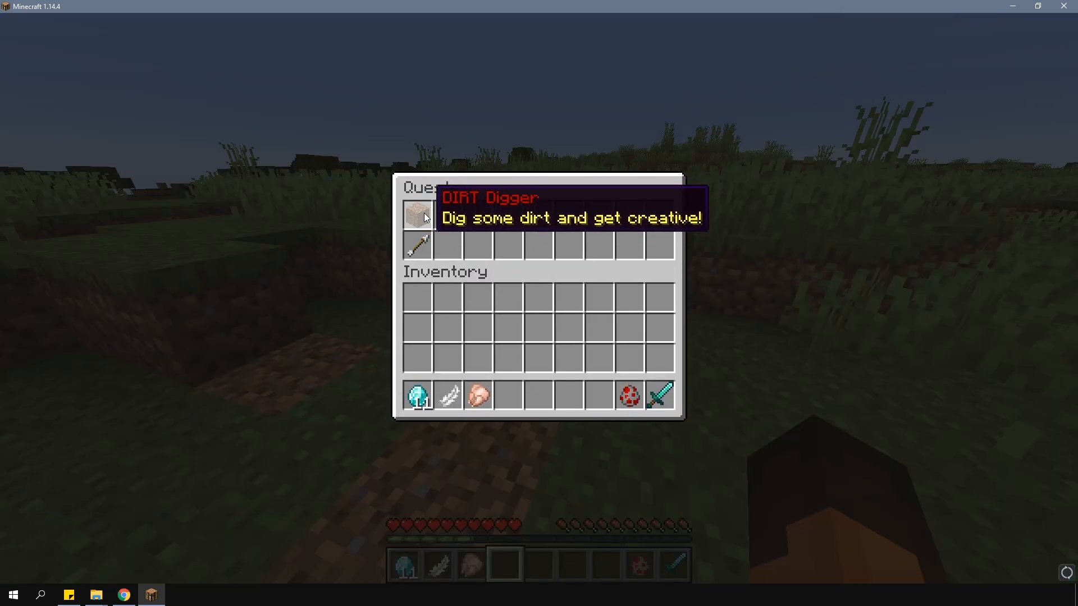
left_click(418, 217)
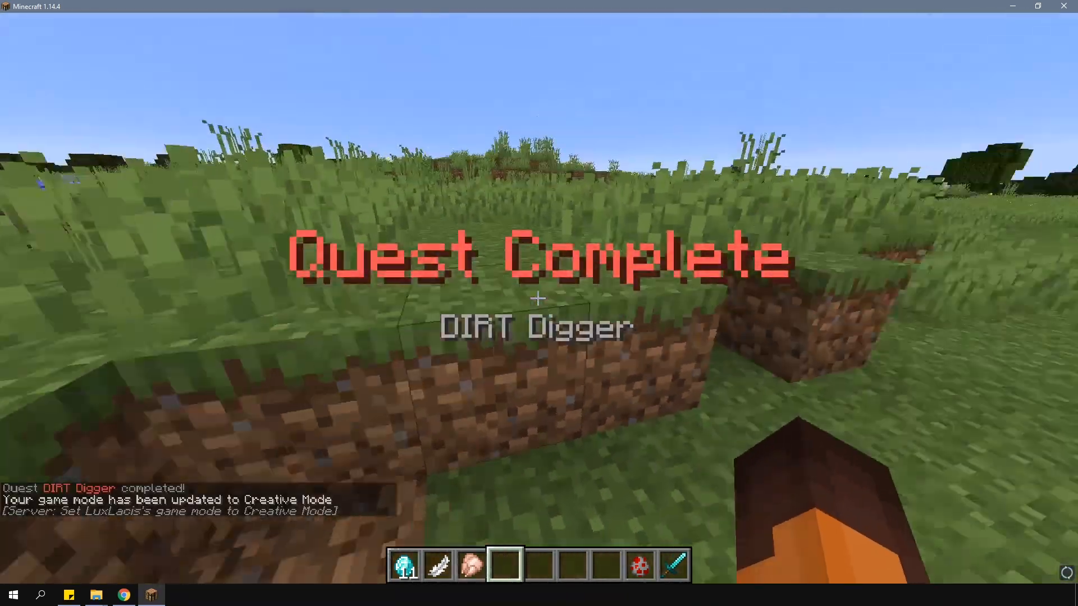
key("e")
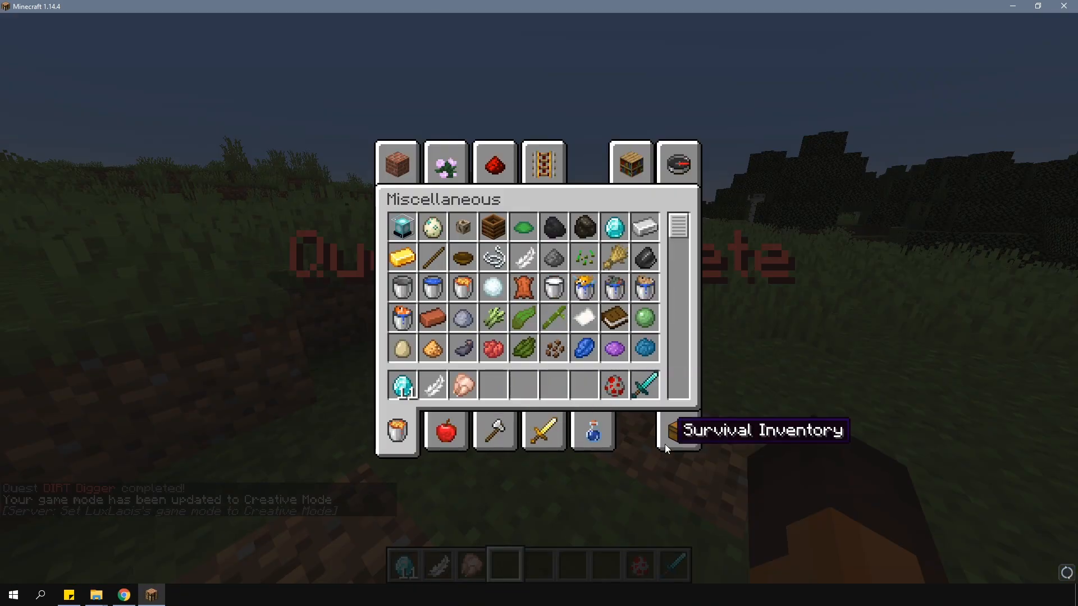